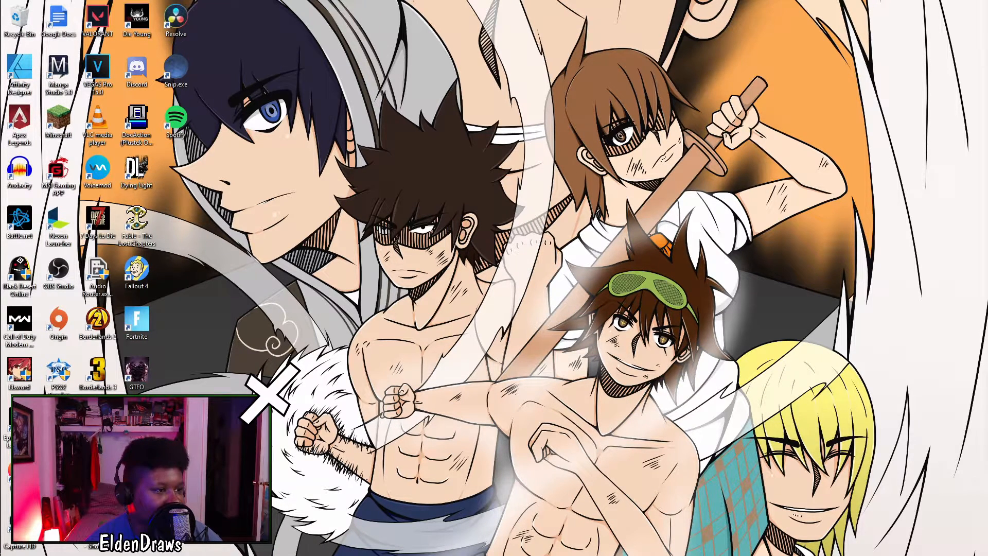
# - Open File Explorer at D:\Other Drawings\Krita Animations to view the chibi renders
pyautogui.doubleClick(176, 15)
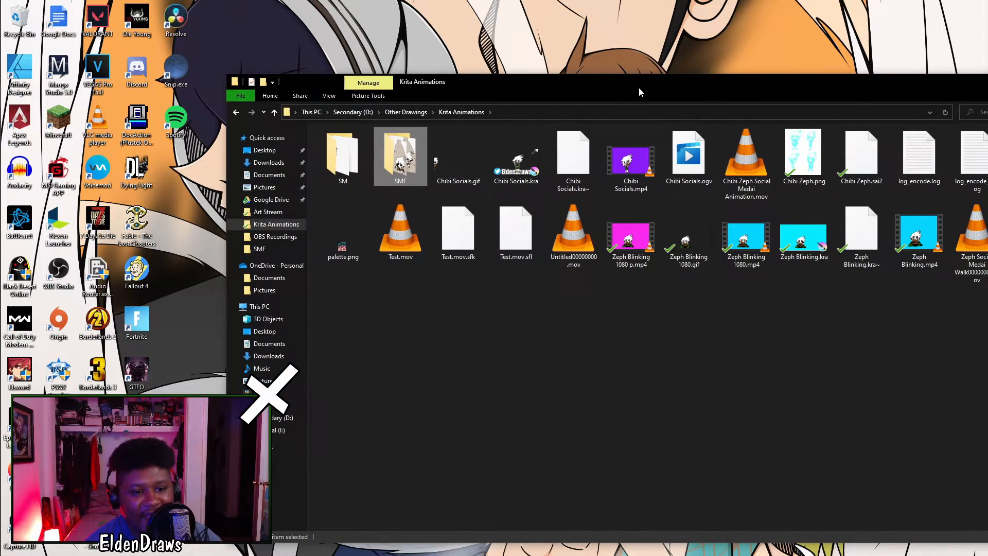
pyautogui.moveTo(633, 166)
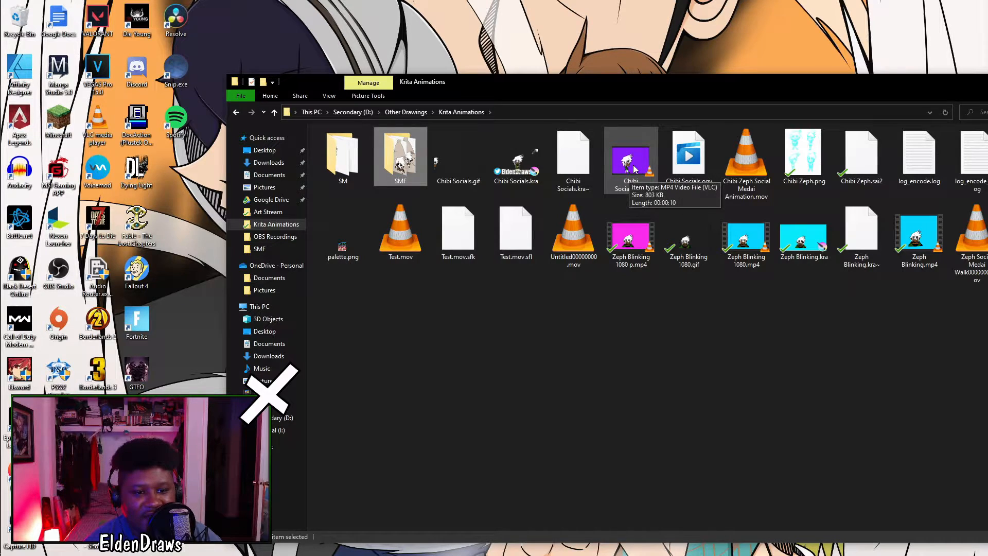
# - Play Chibi Socials.mp4 in VLC, then stop playback and close the player
pyautogui.doubleClick(630, 157)
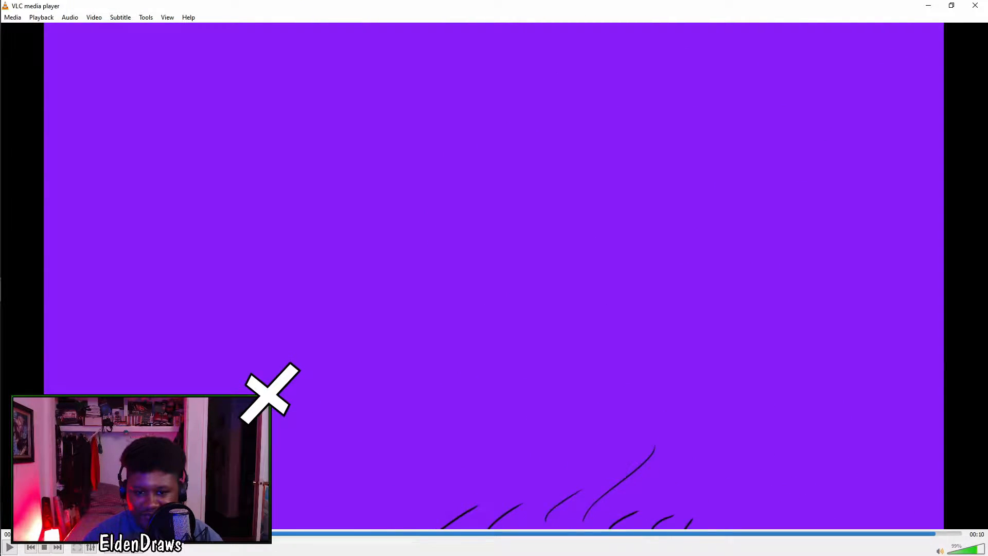
pyautogui.click(974, 6)
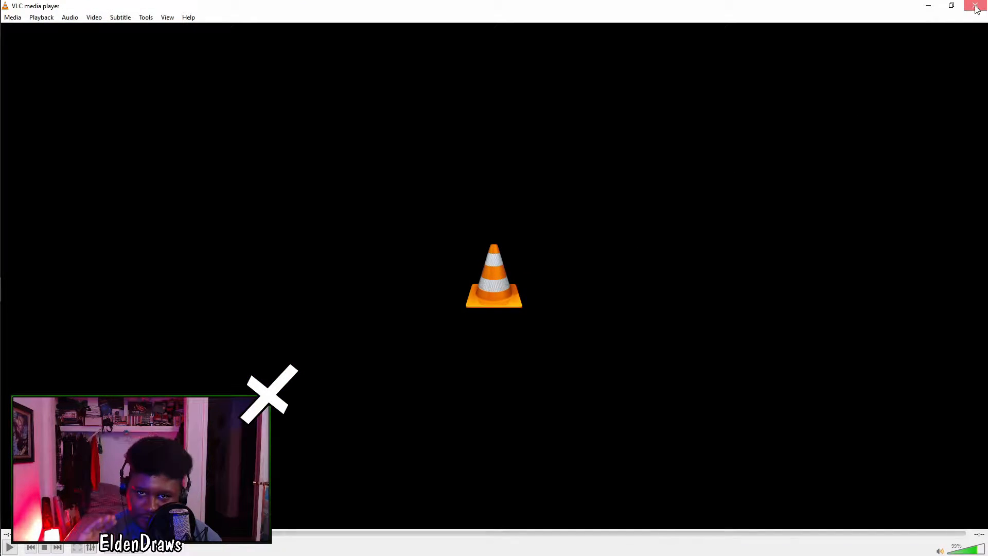
pyautogui.click(974, 6)
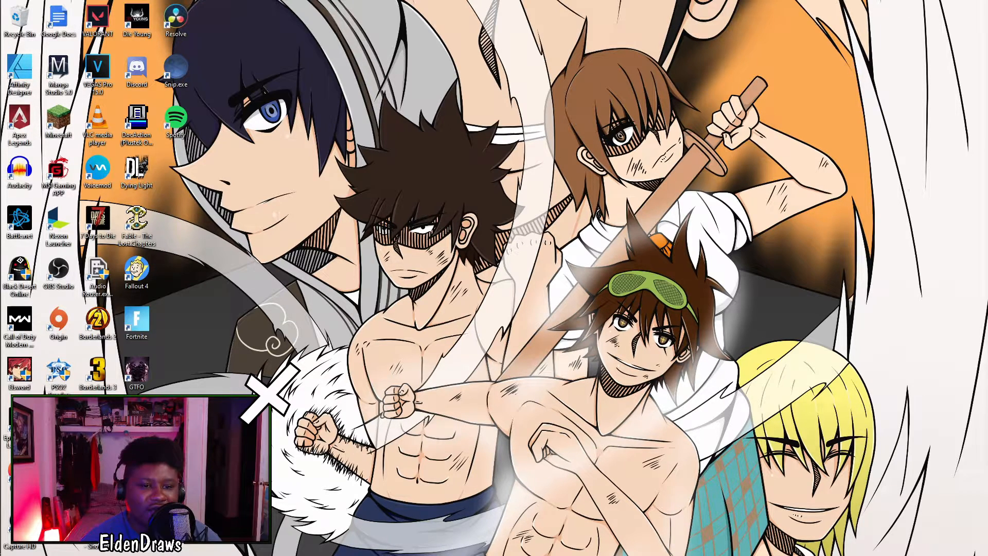
# - Launch DaVinci Resolve and open Untitled Project from the Project Manager
pyautogui.doubleClick(176, 15)
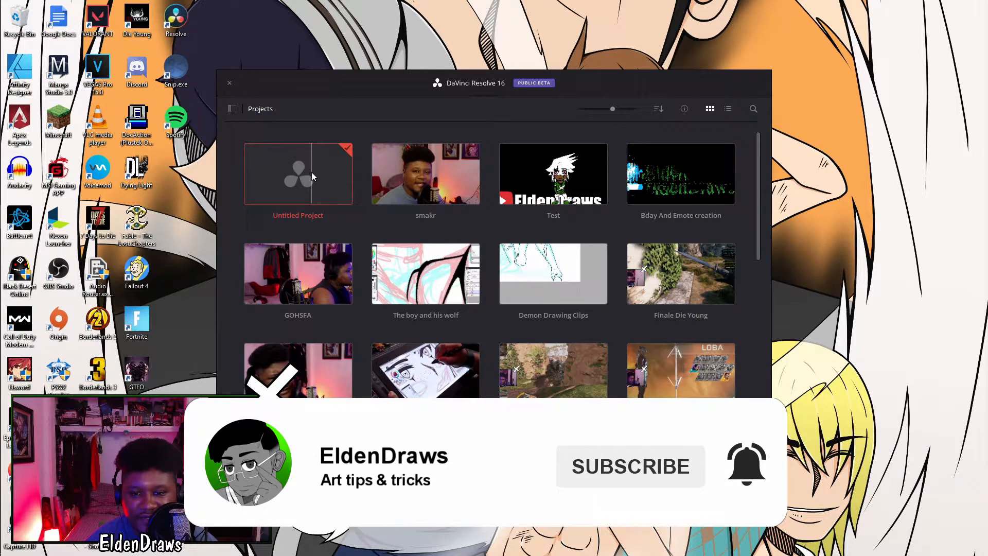
pyautogui.doubleClick(298, 173)
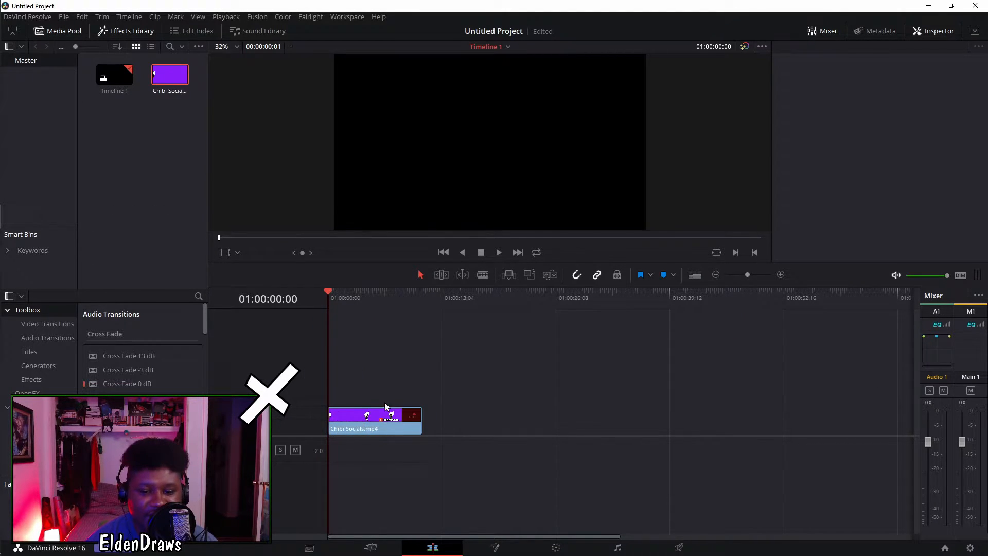
# - Place Kira With Hearts.png on V1 and move the Chibi Socials clip onto V2 above it
pyautogui.click(375, 418)
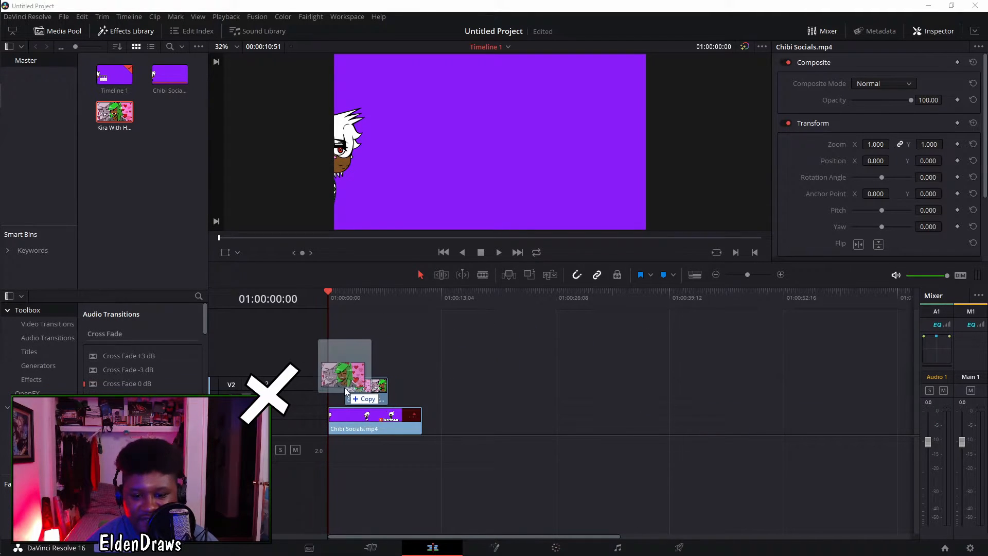
pyautogui.moveTo(344, 372); pyautogui.dragTo(375, 359)
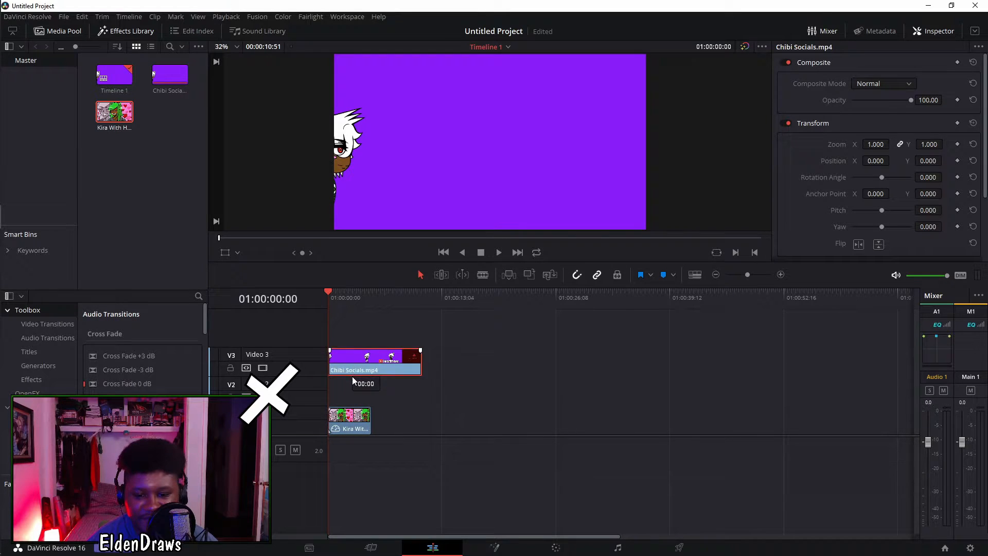
pyautogui.moveTo(375, 362); pyautogui.dragTo(375, 391)
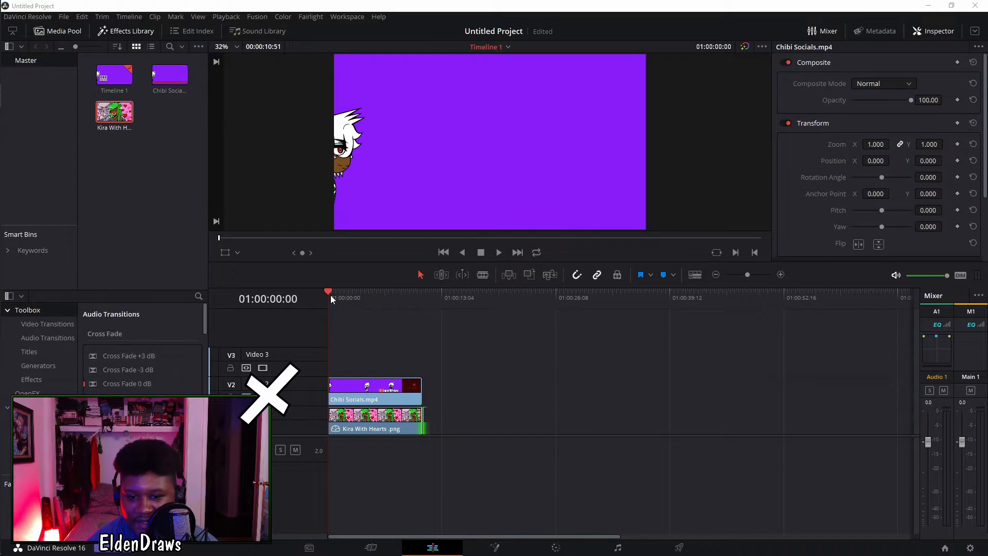
pyautogui.click(374, 388)
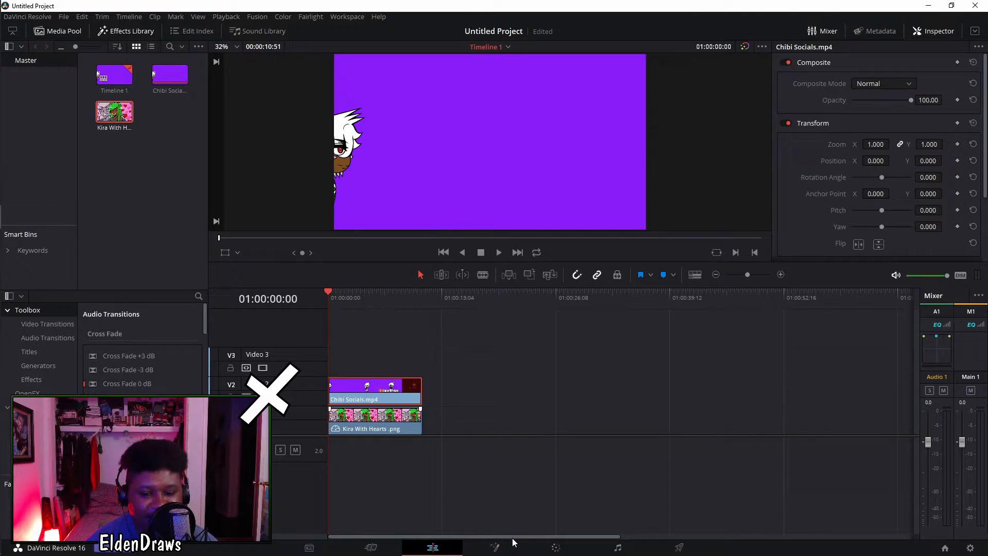
pyautogui.moveTo(555, 549)
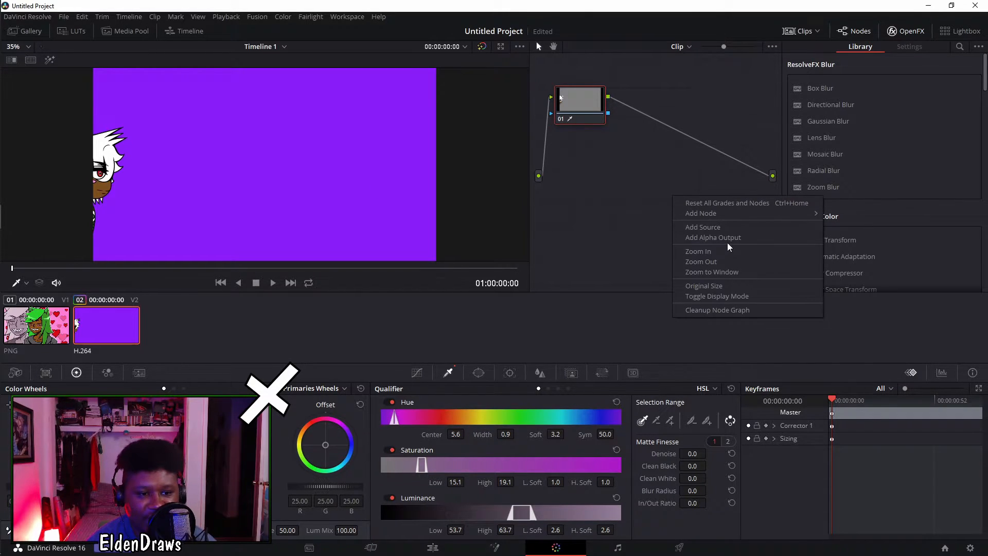
pyautogui.moveTo(813, 235)
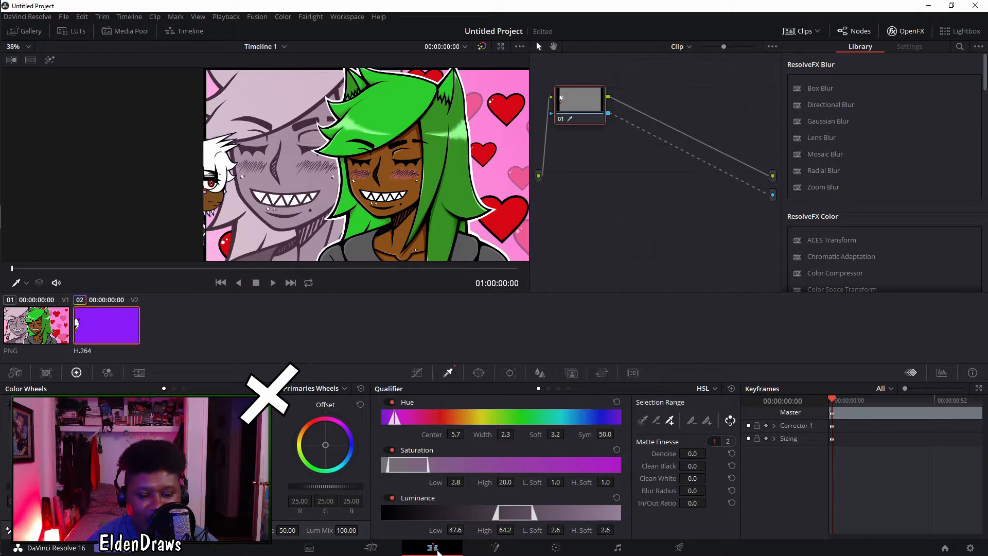
# - Return to the Edit page with the purple background keyed out over the Kira illustration
pyautogui.click(432, 547)
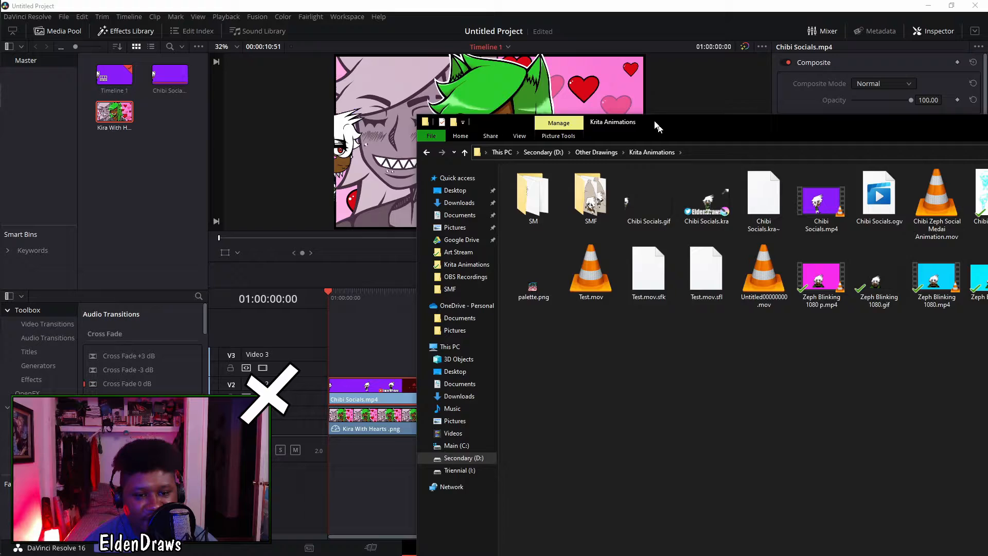
# - Browse the Krita Animations renders in File Explorer over the emptied Resolve timeline
pyautogui.doubleClick(590, 193)
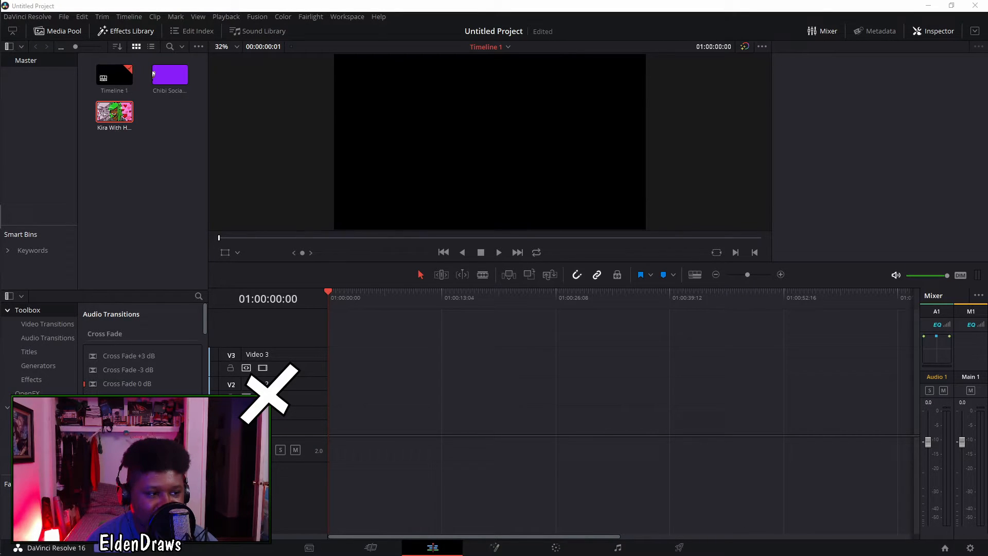
# - Drag the frame[0000-0074].png sequence from File Explorer onto the start of the timeline
pyautogui.moveTo(169, 112); pyautogui.dragTo(418, 414)
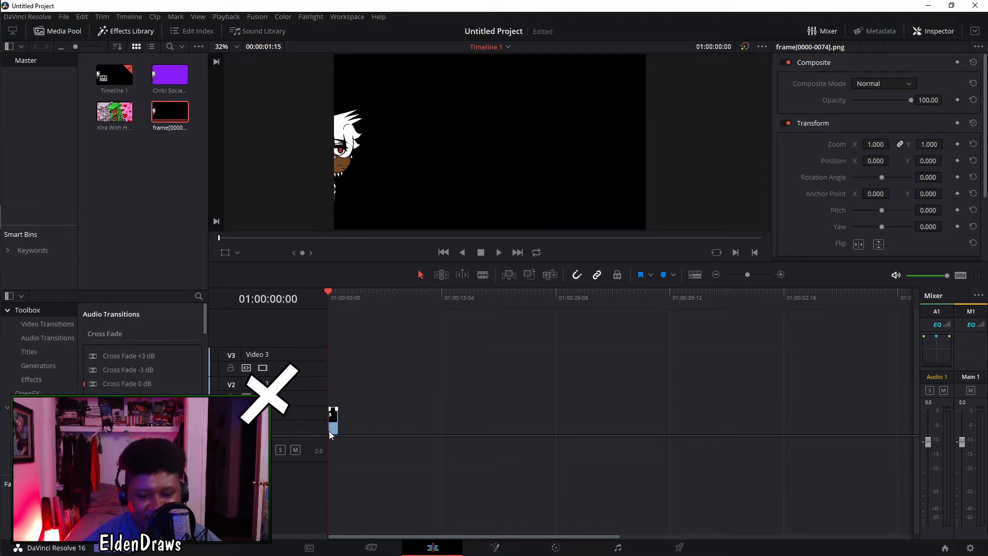
pyautogui.moveTo(378, 322)
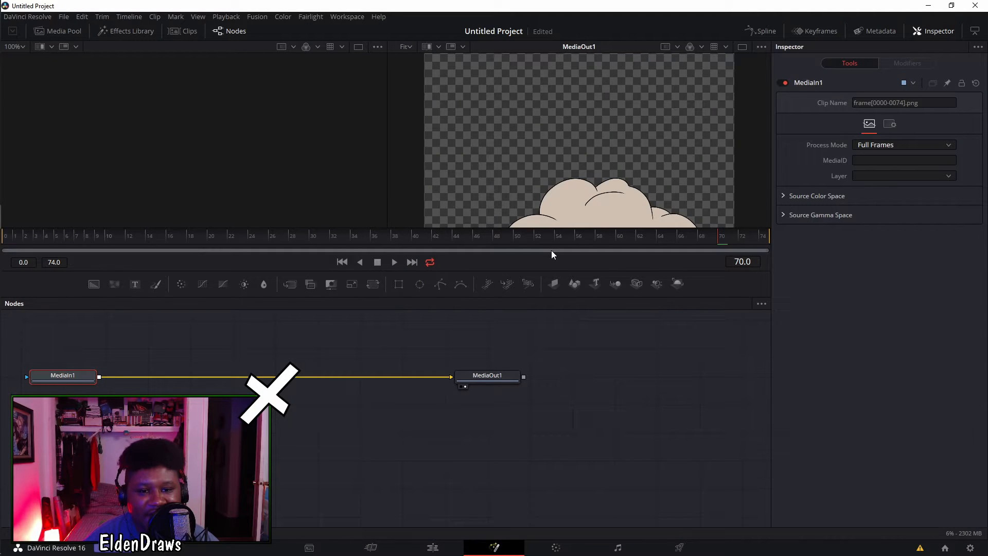
pyautogui.moveTo(309, 260)
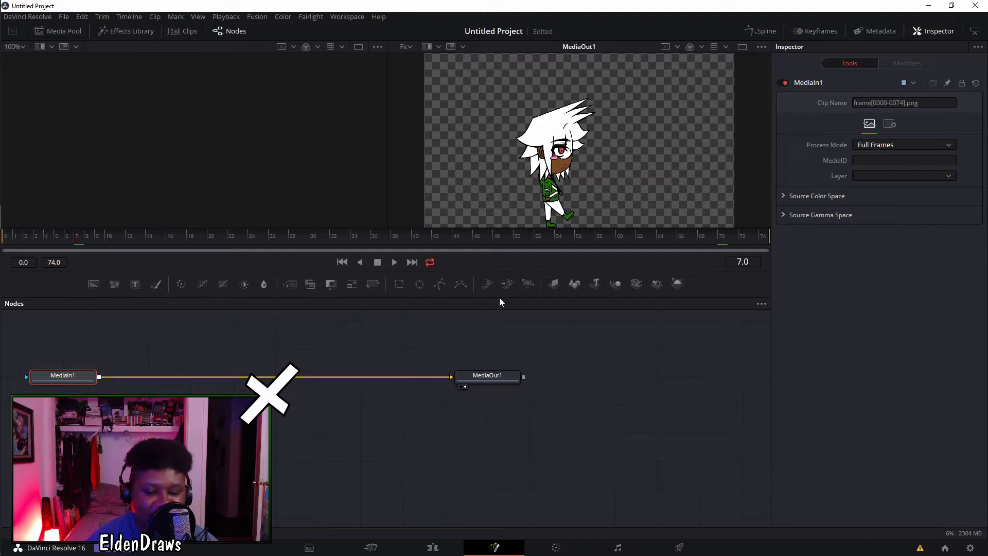
pyautogui.click(370, 547)
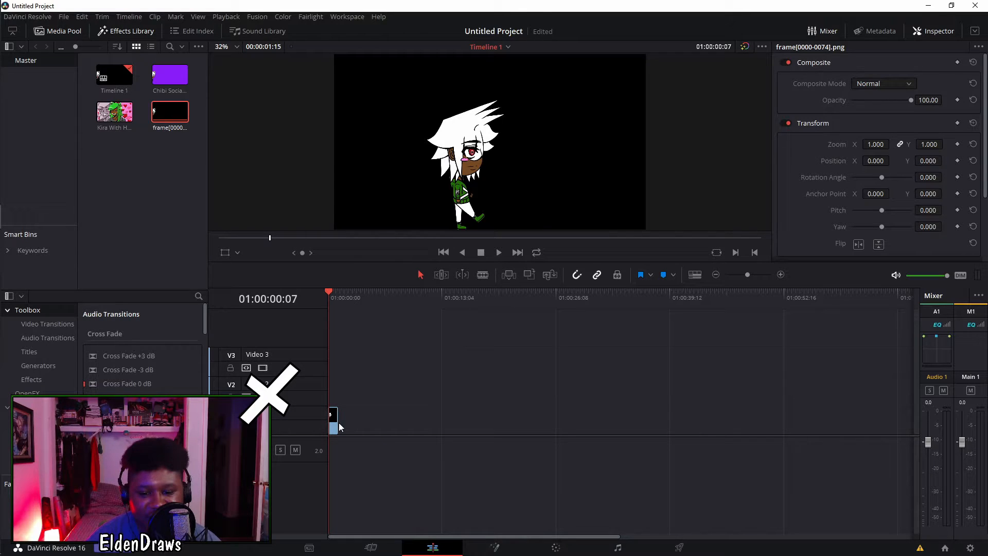
pyautogui.rightClick(332, 423)
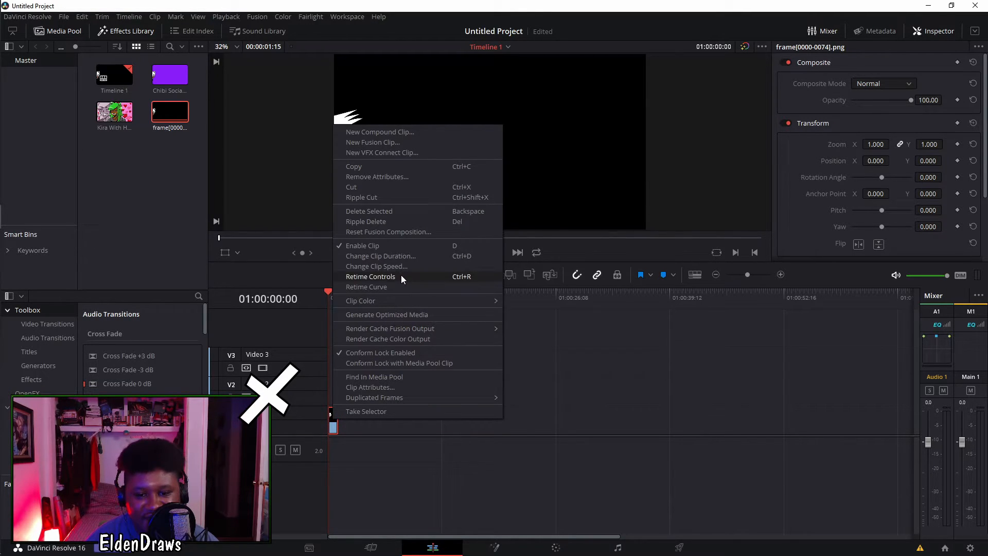
pyautogui.click(376, 266)
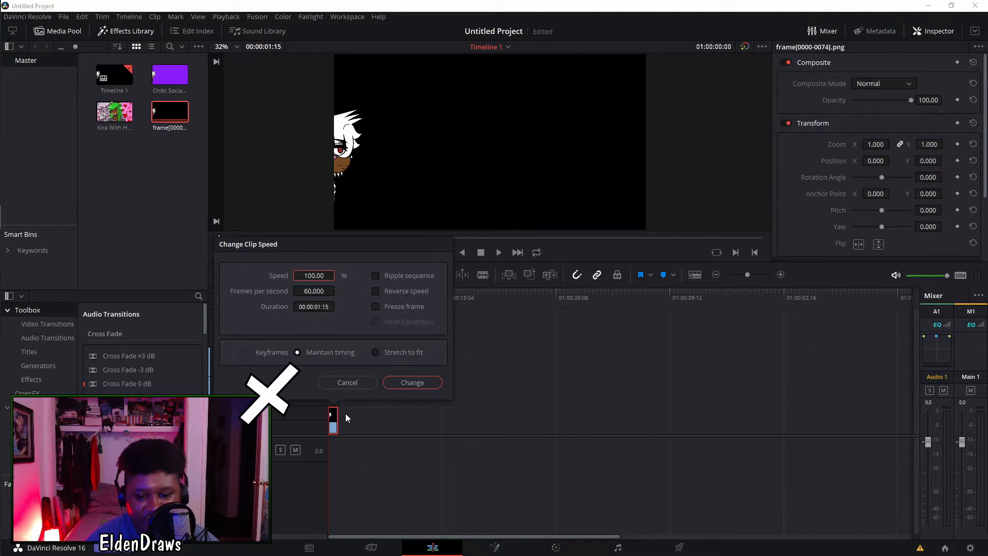
pyautogui.click(314, 290)
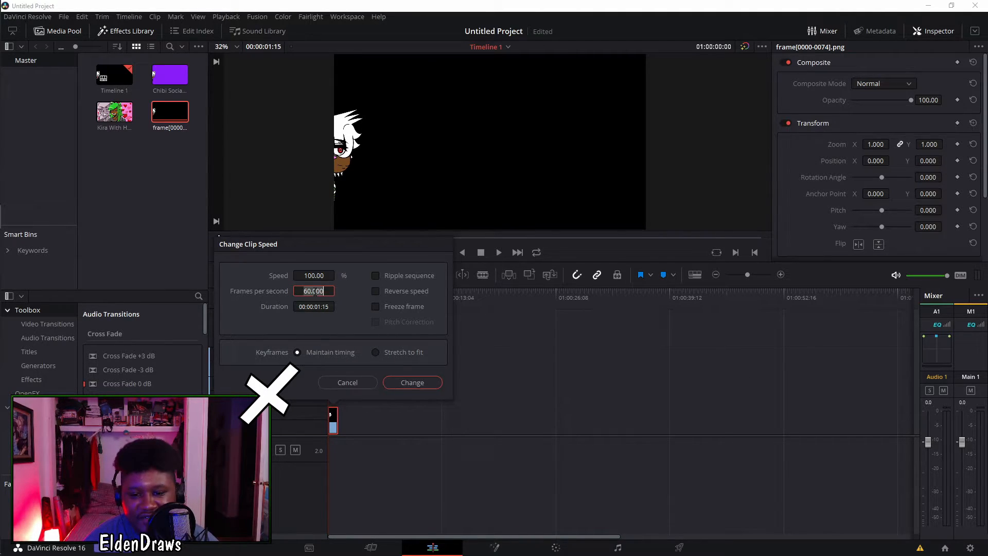
pyautogui.write('7')
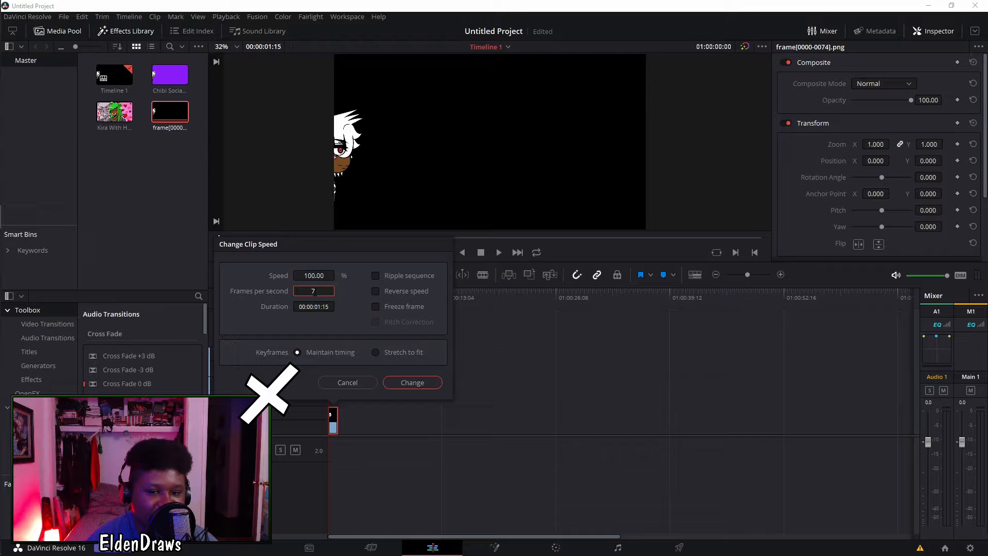
pyautogui.click(347, 382)
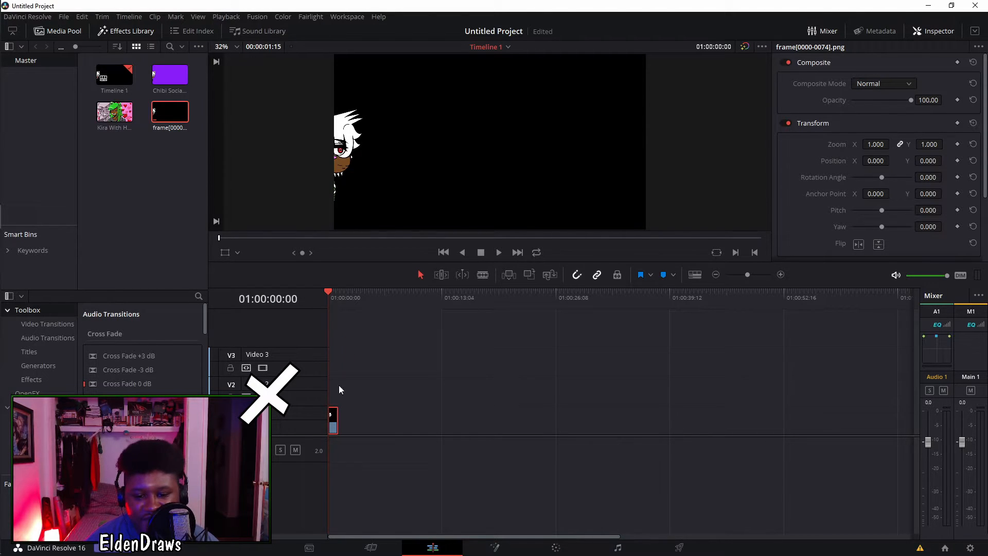
pyautogui.rightClick(331, 420)
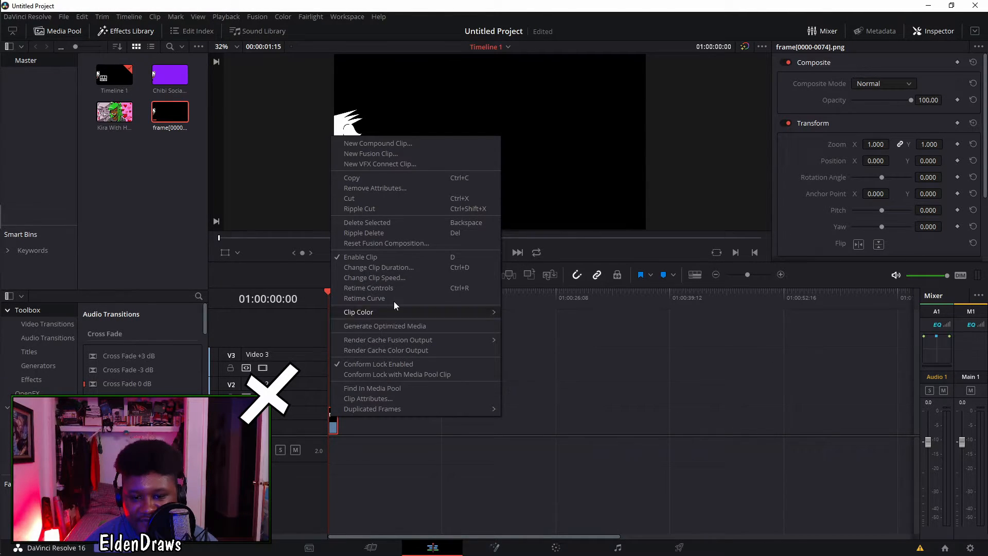
pyautogui.click(374, 277)
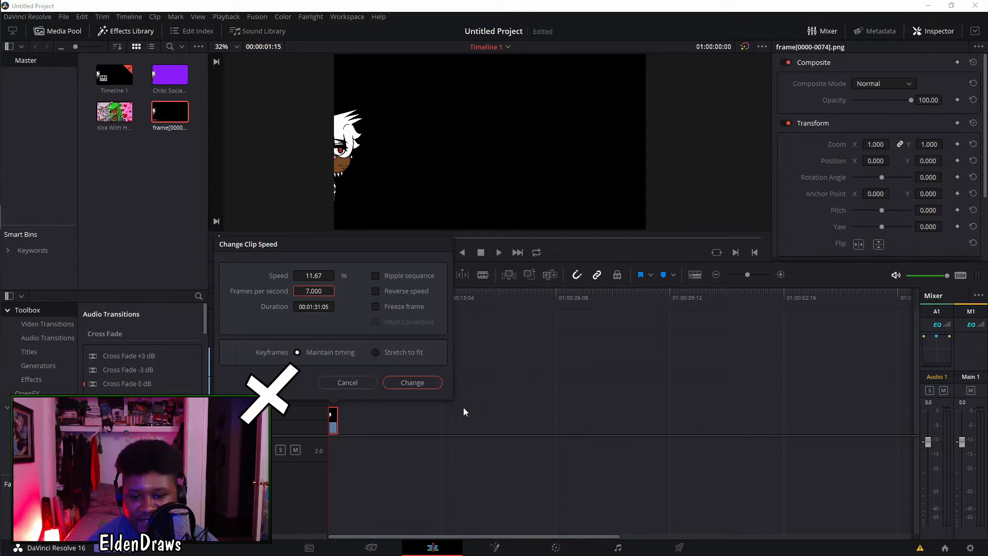
pyautogui.click(412, 382)
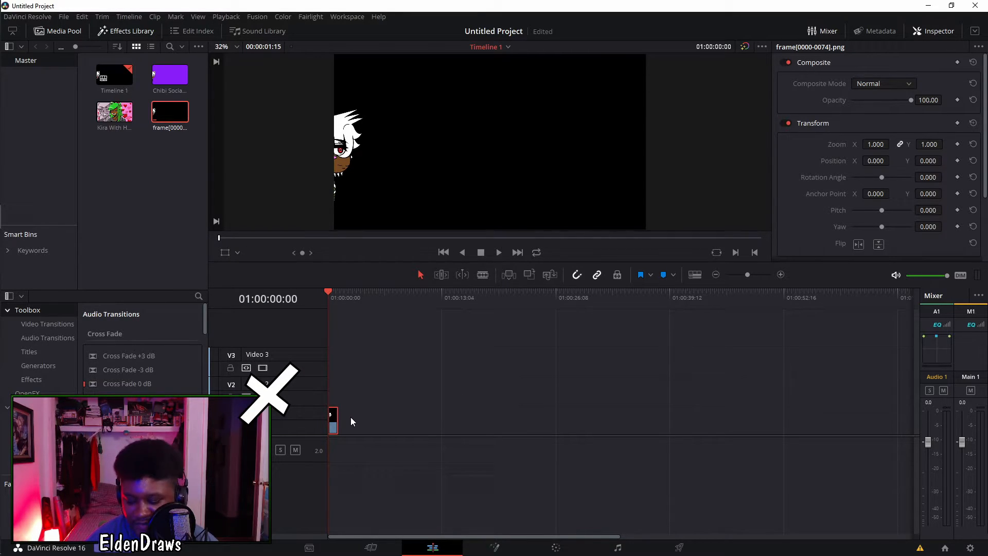
# - Change the frame clip's speed to 7 fps with Stretch to fit enabled
pyautogui.rightClick(332, 418)
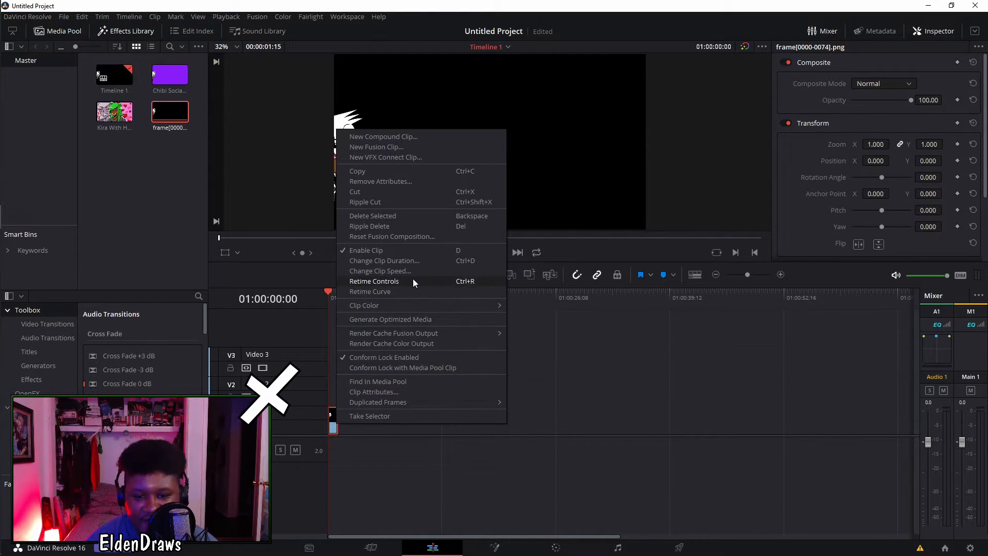
pyautogui.click(380, 271)
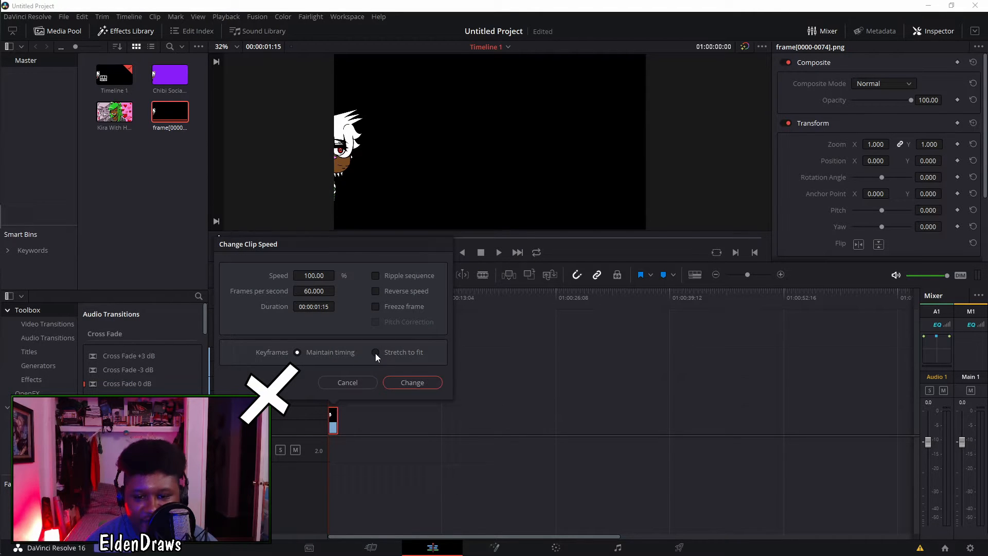
pyautogui.click(375, 352)
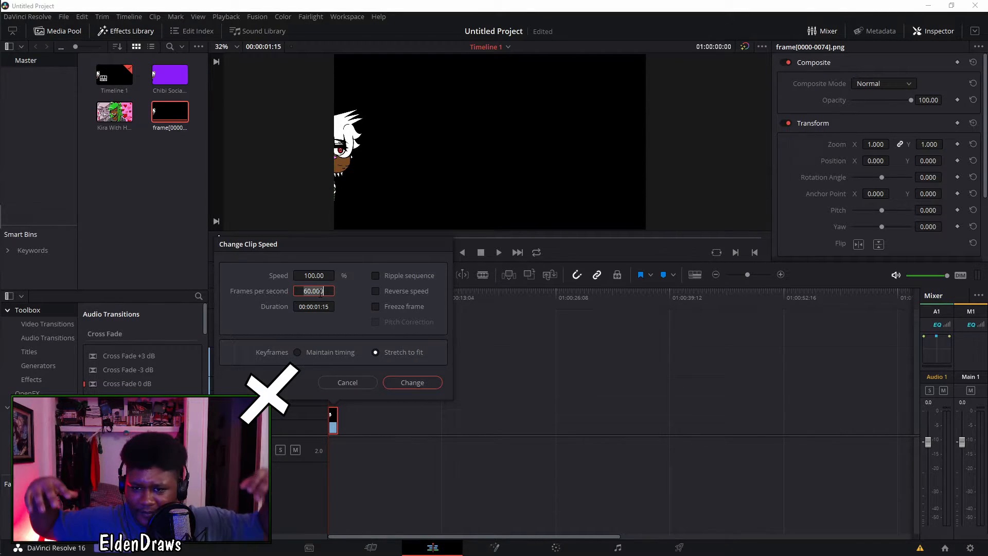
pyautogui.write('7')
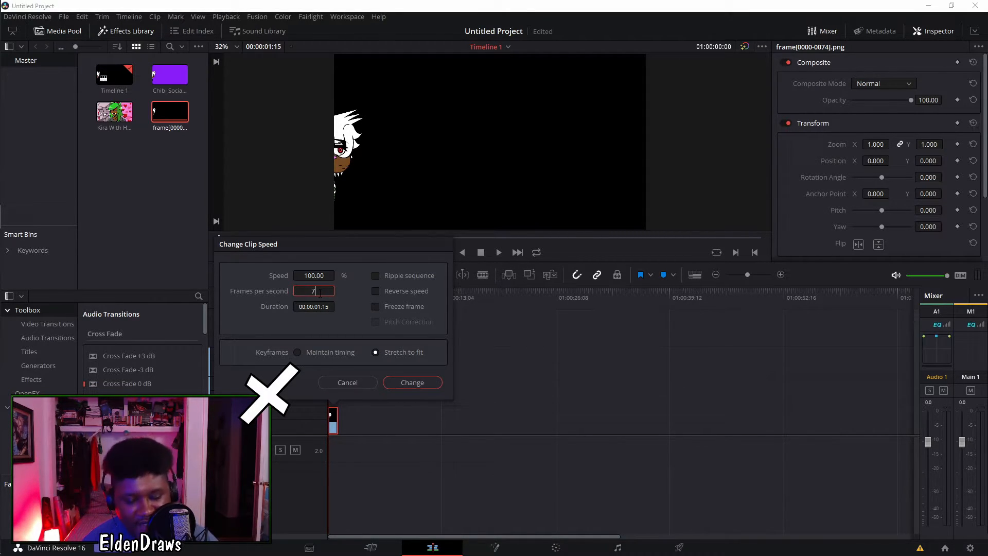
pyautogui.click(412, 383)
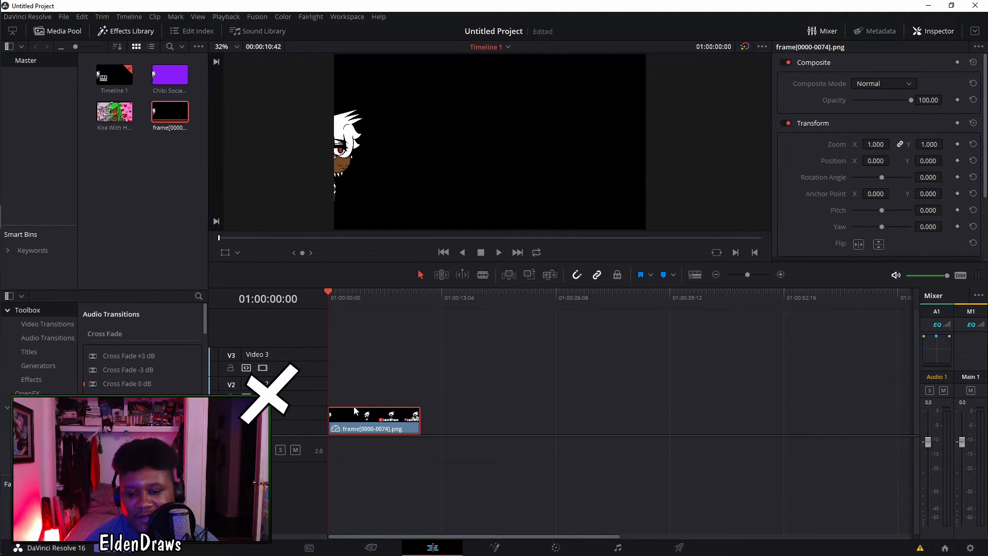
pyautogui.rightClick(374, 419)
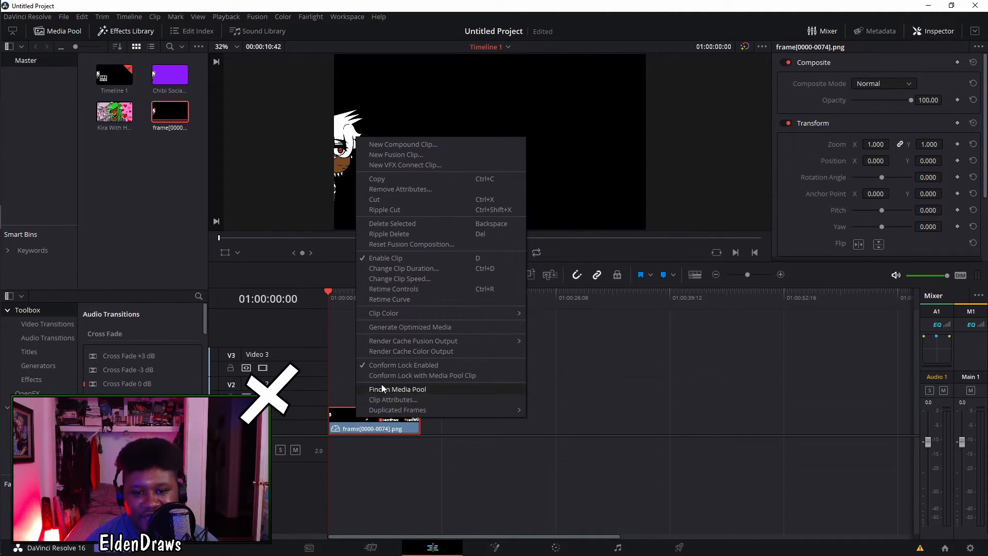
pyautogui.moveTo(451, 157)
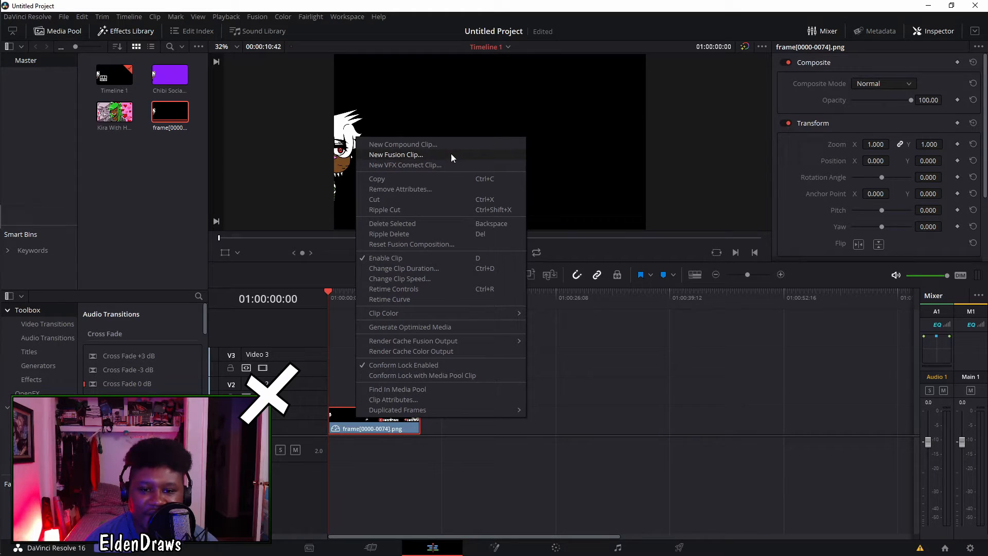
# - Convert the slowed frame-sequence clip into Fusion Clip 1 with New Fusion Clip
pyautogui.click(395, 154)
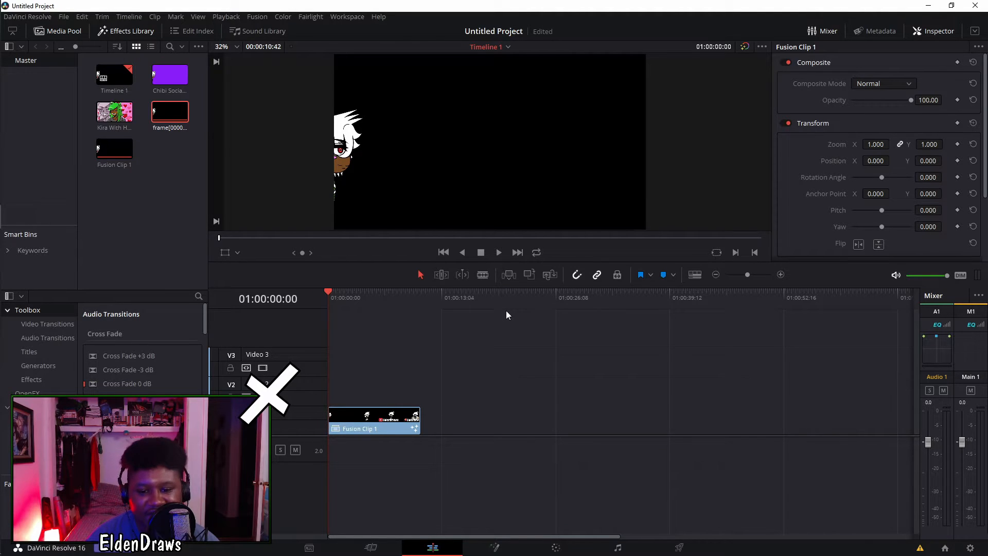
pyautogui.moveTo(390, 296)
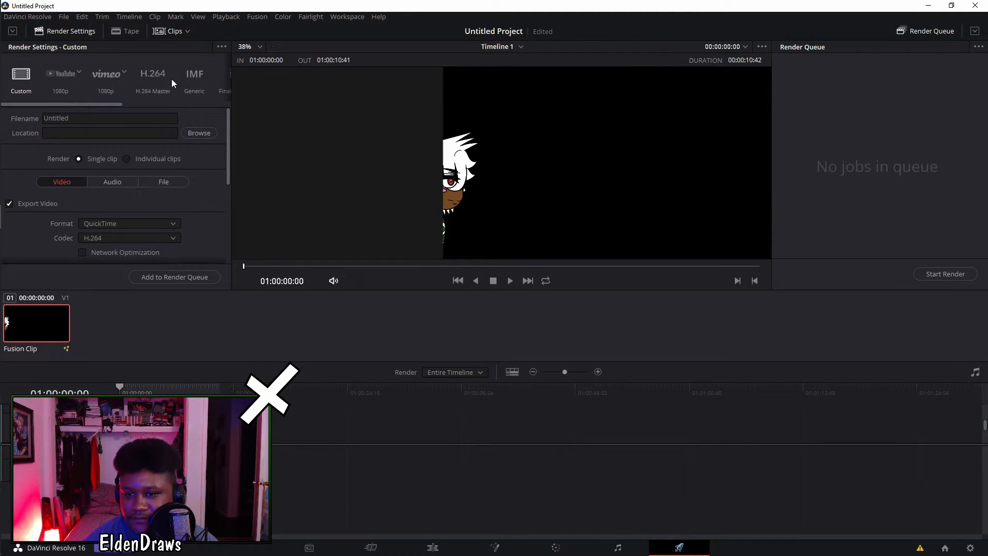
# - Set the Custom render to Individual clips and scroll down to the Format and Codec options
pyautogui.click(126, 159)
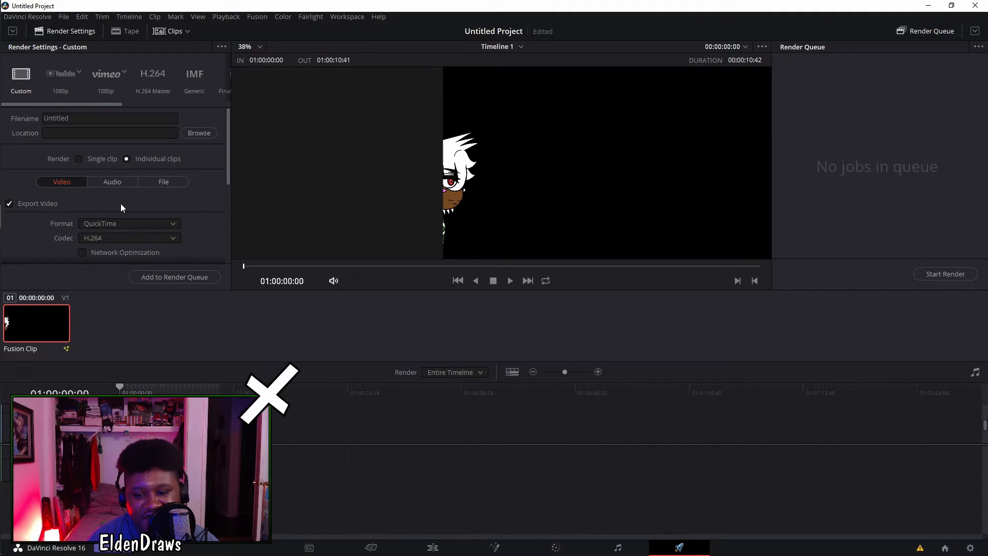
pyautogui.scroll(-3)
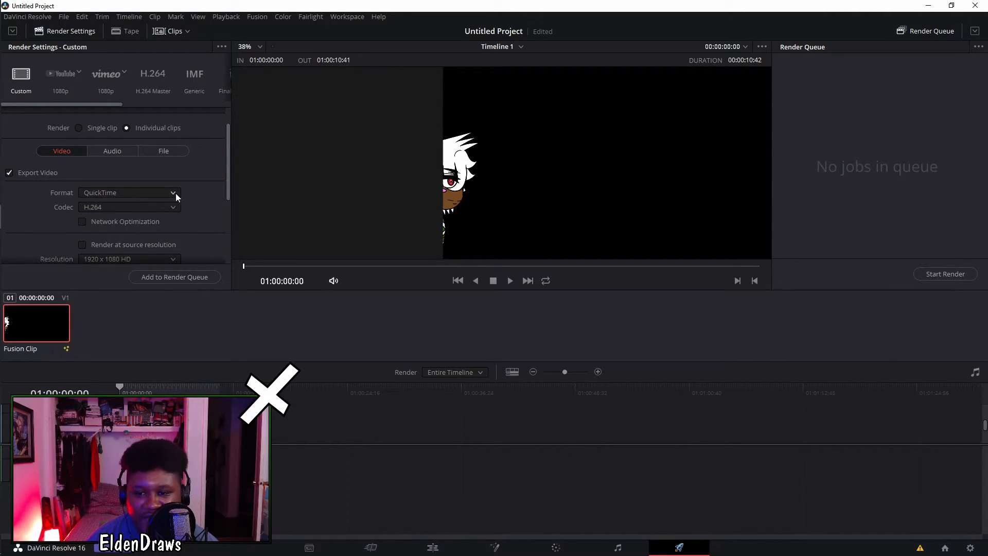
pyautogui.scroll(-3)
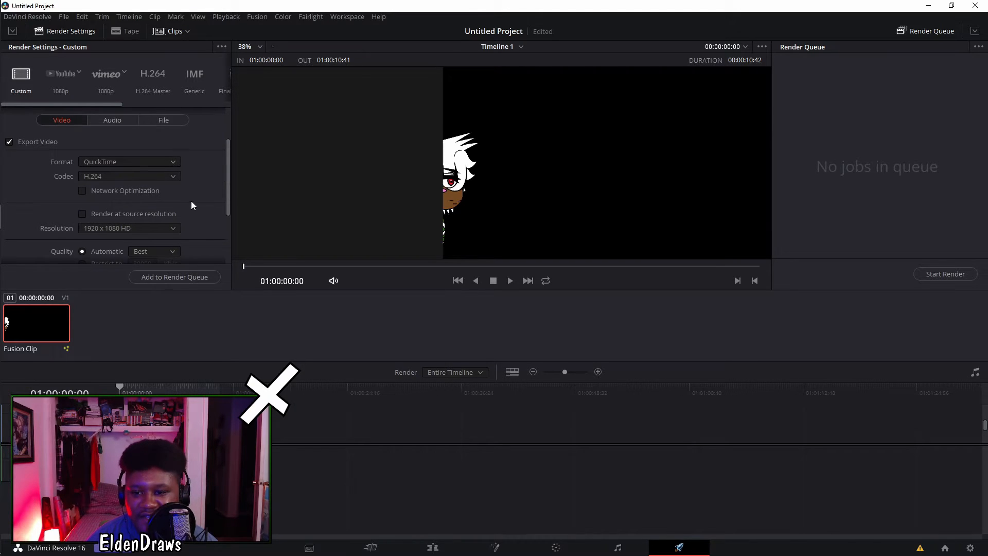
pyautogui.scroll(-3)
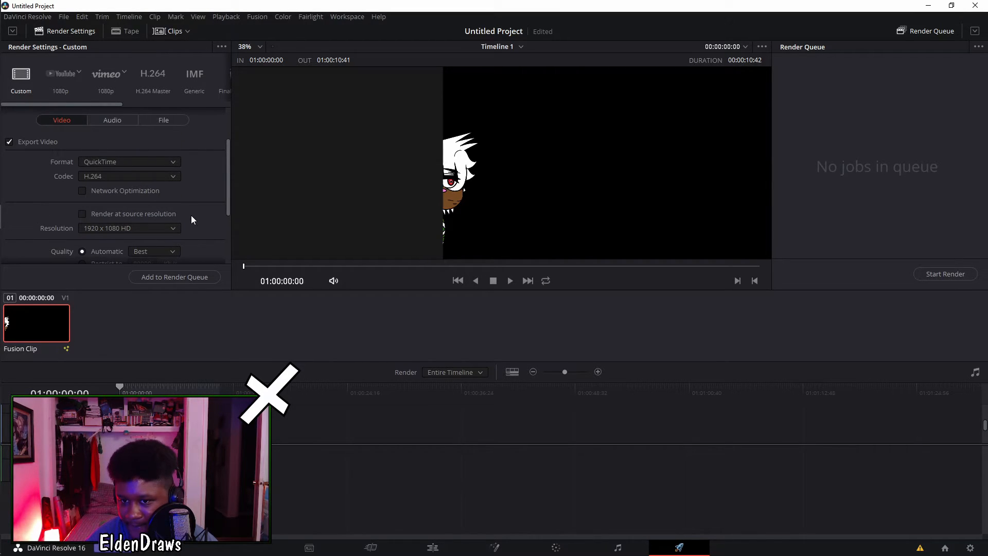
pyautogui.moveTo(179, 200)
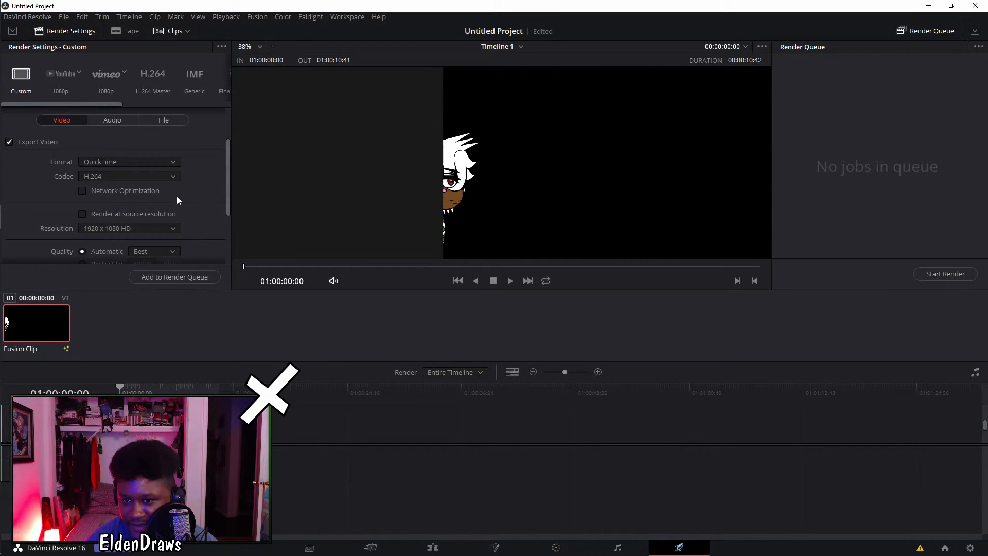
# - Set the render codec to GoPro CineForm with RGB 16-bit encoding
pyautogui.click(129, 176)
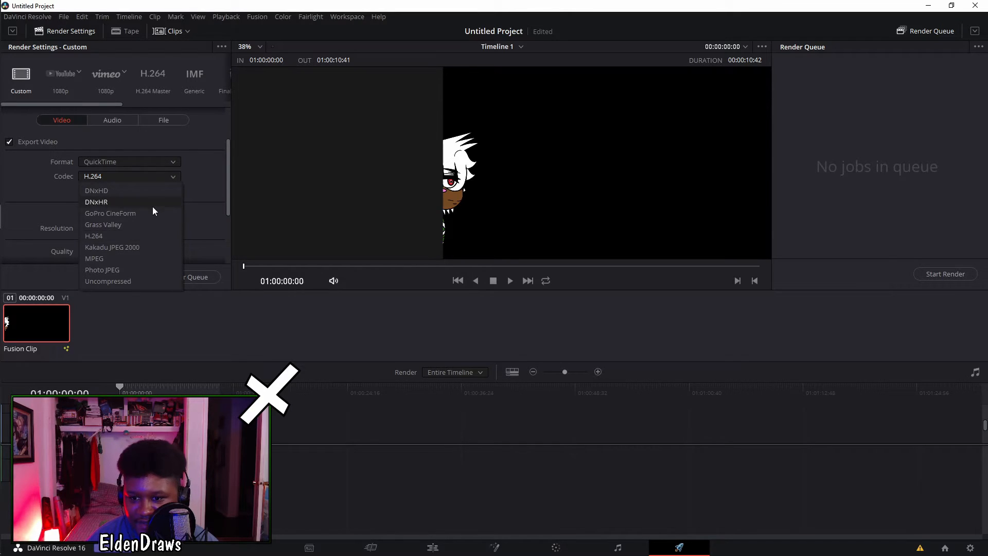
pyautogui.click(110, 213)
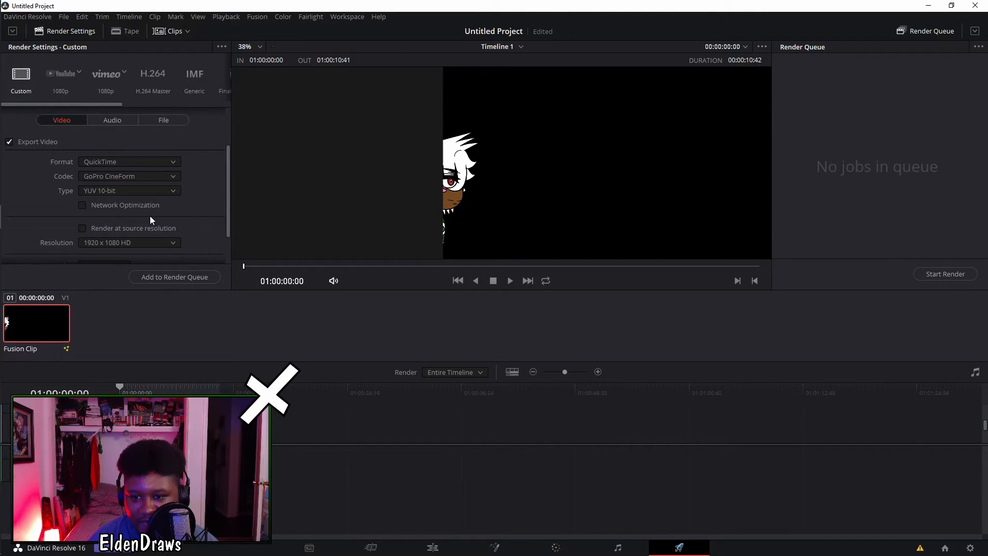
pyautogui.click(128, 191)
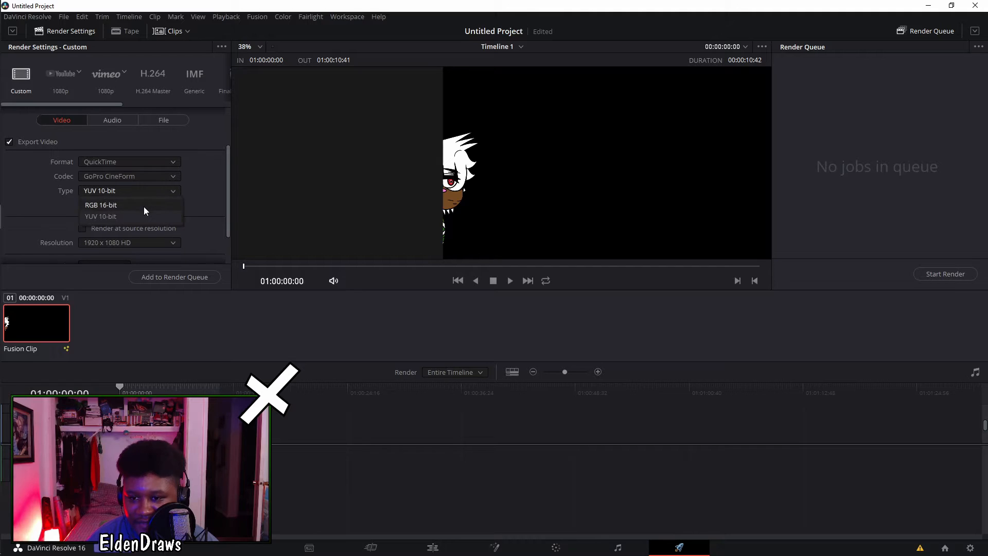
pyautogui.click(101, 205)
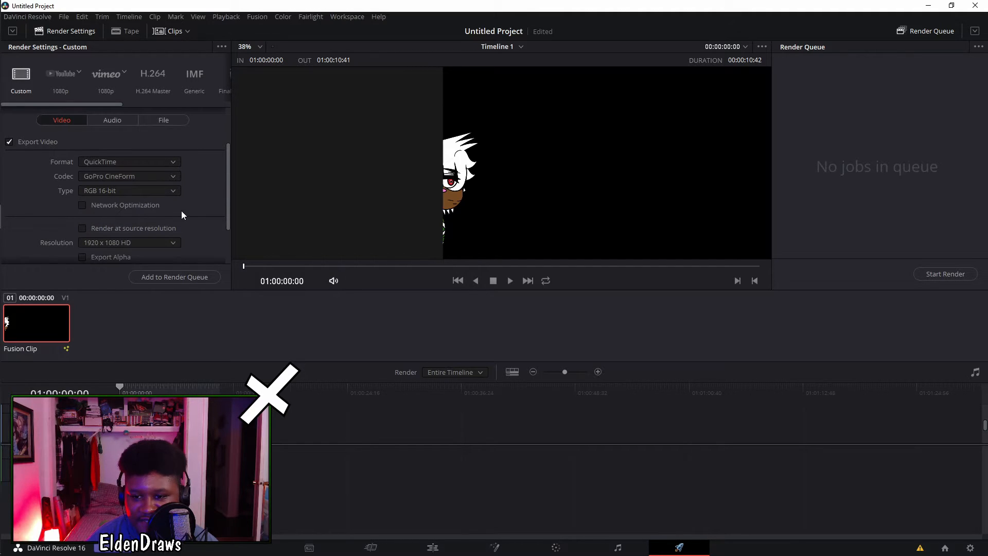
# - Enable Export Alpha with Straight alpha mode
pyautogui.scroll(-3)
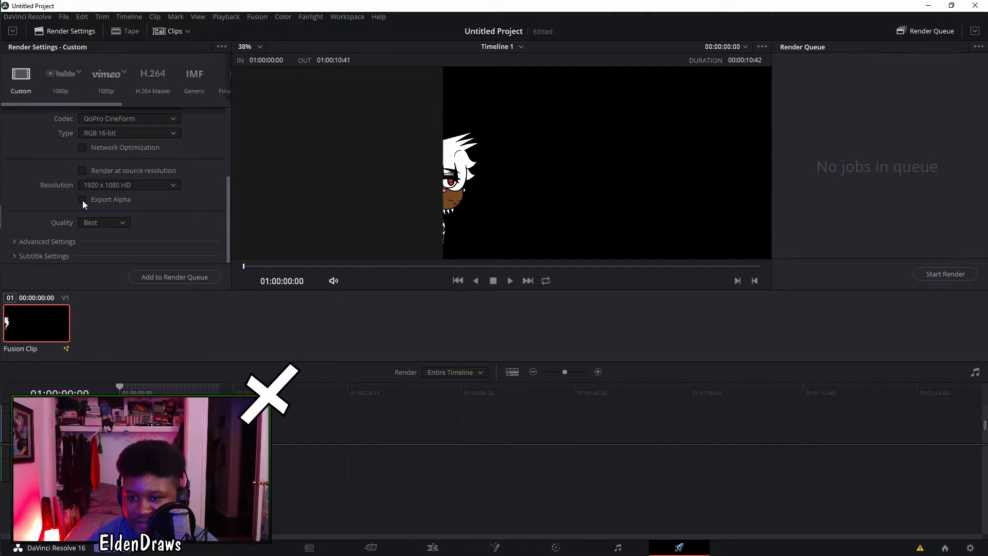
pyautogui.click(81, 199)
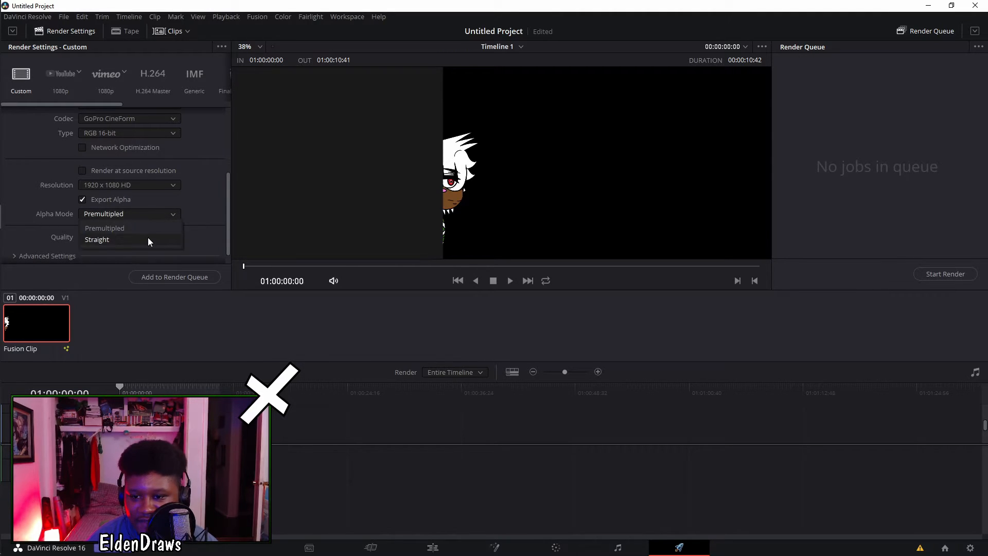
pyautogui.click(97, 239)
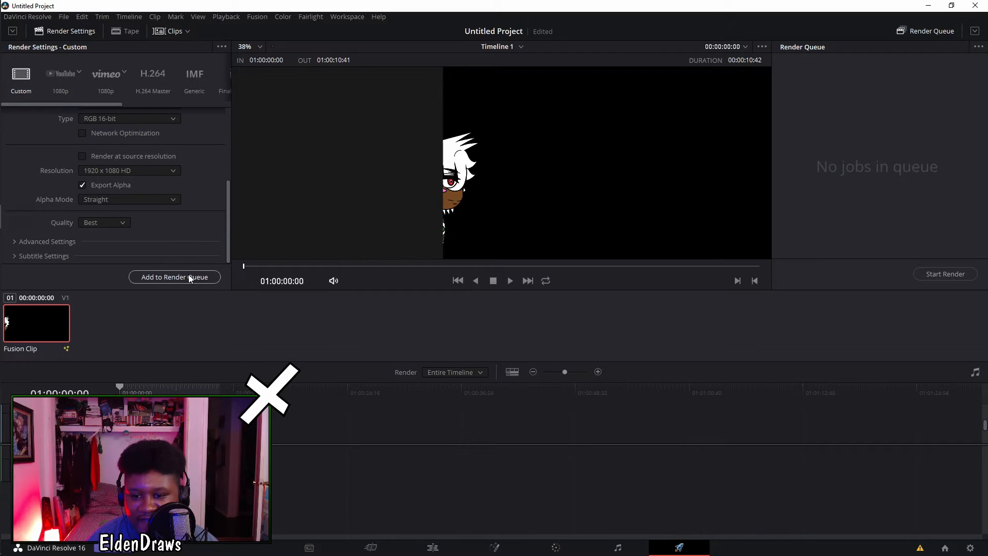
# - Set the render location to D: > Other Drawings > Krita Animations, dismissing the path warning
pyautogui.click(175, 277)
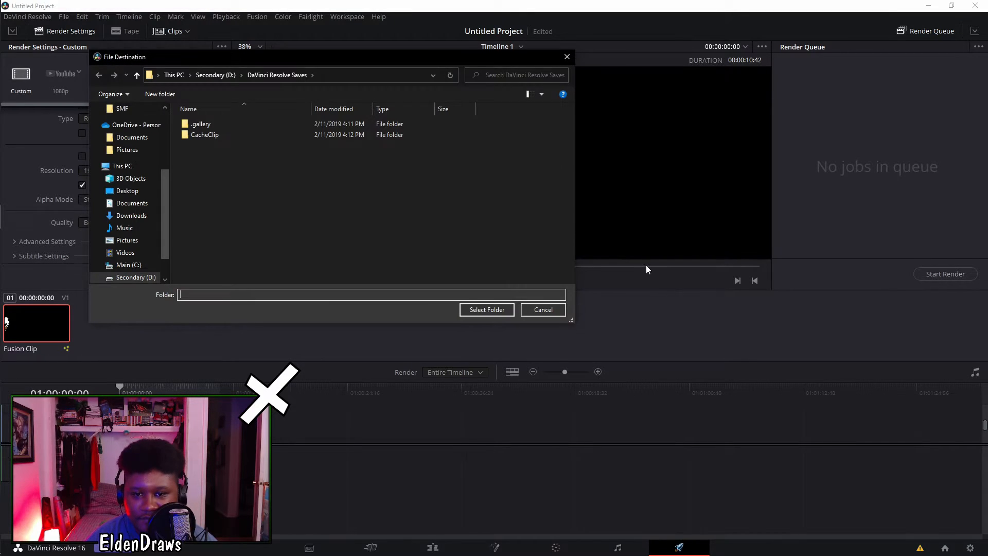
pyautogui.moveTo(566, 57)
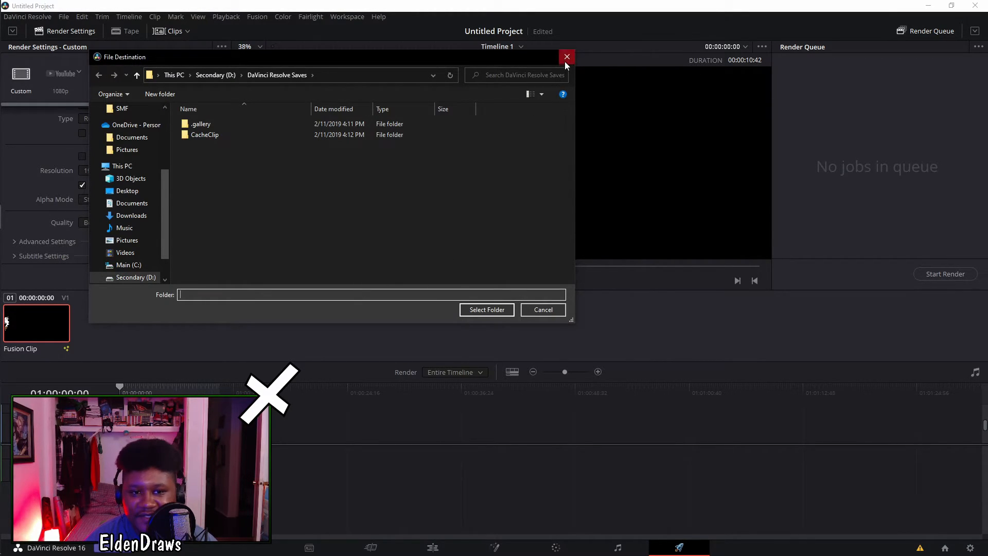
pyautogui.click(567, 56)
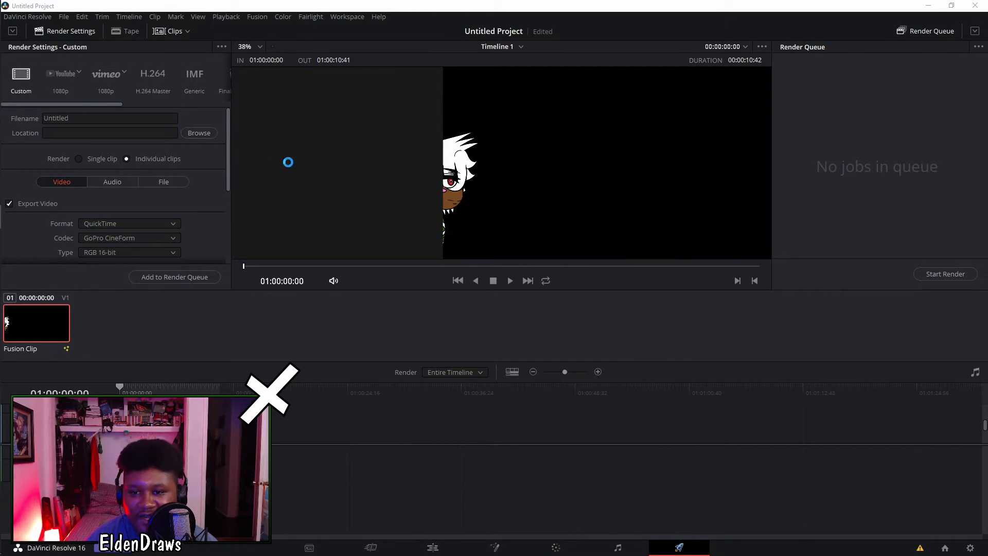
pyautogui.click(199, 133)
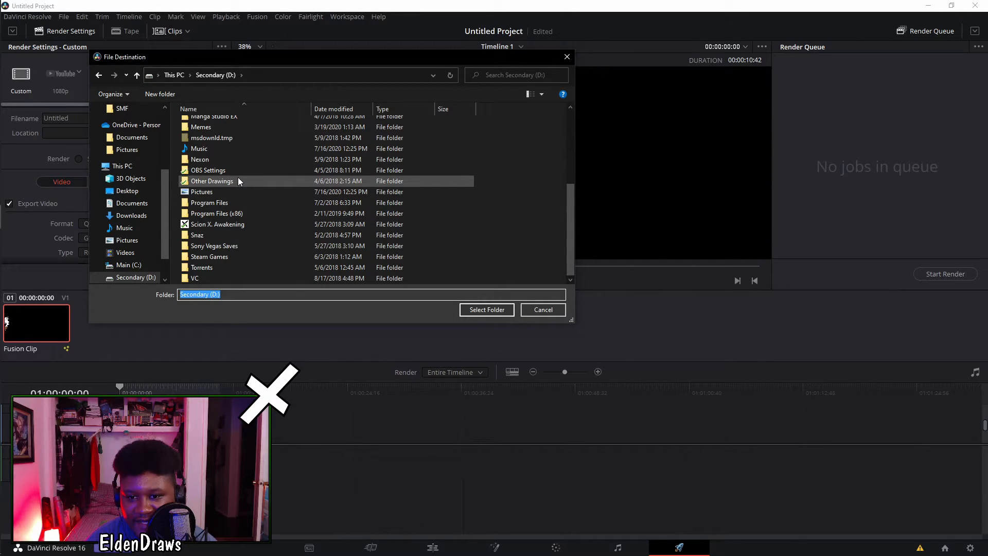
pyautogui.doubleClick(211, 181)
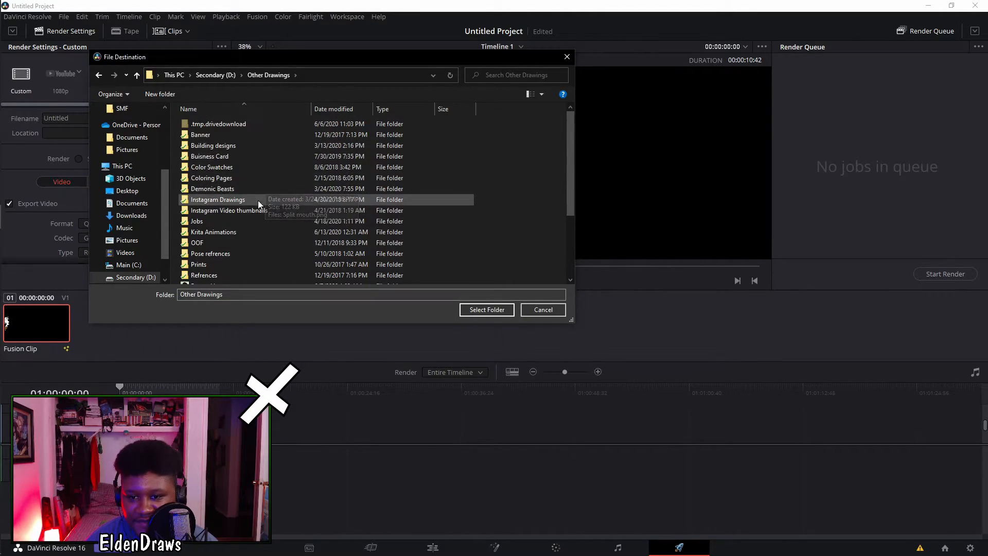
pyautogui.scroll(-3)
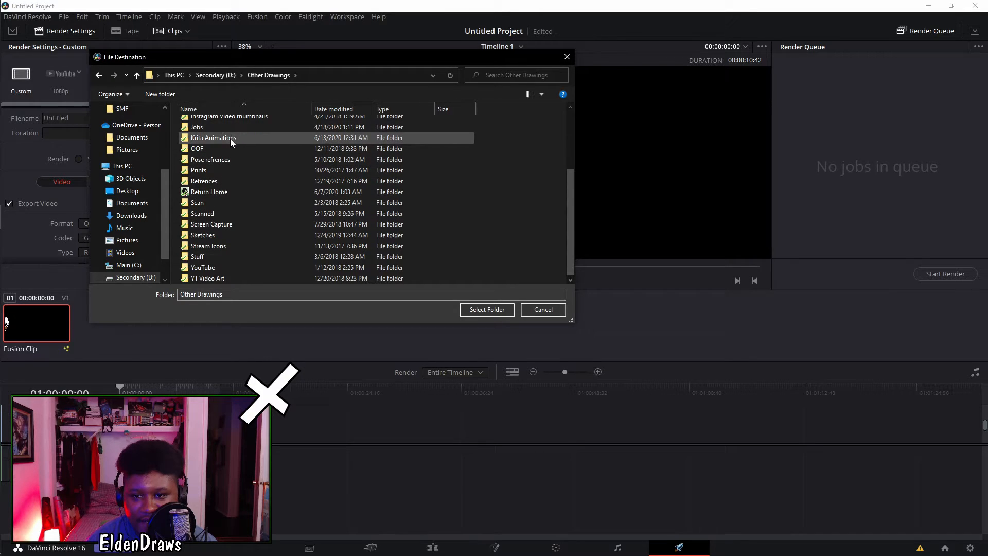
pyautogui.doubleClick(213, 137)
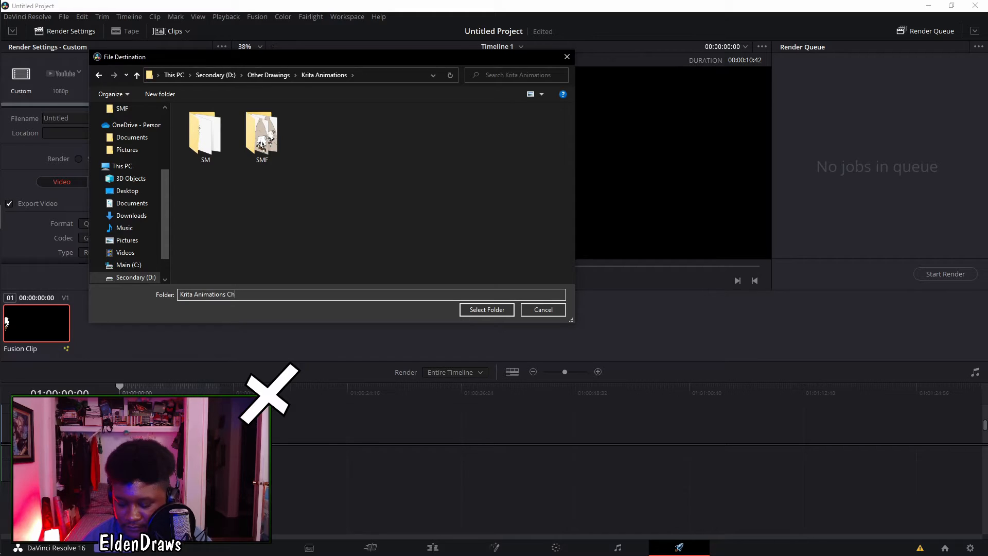
pyautogui.press('BackSpace')
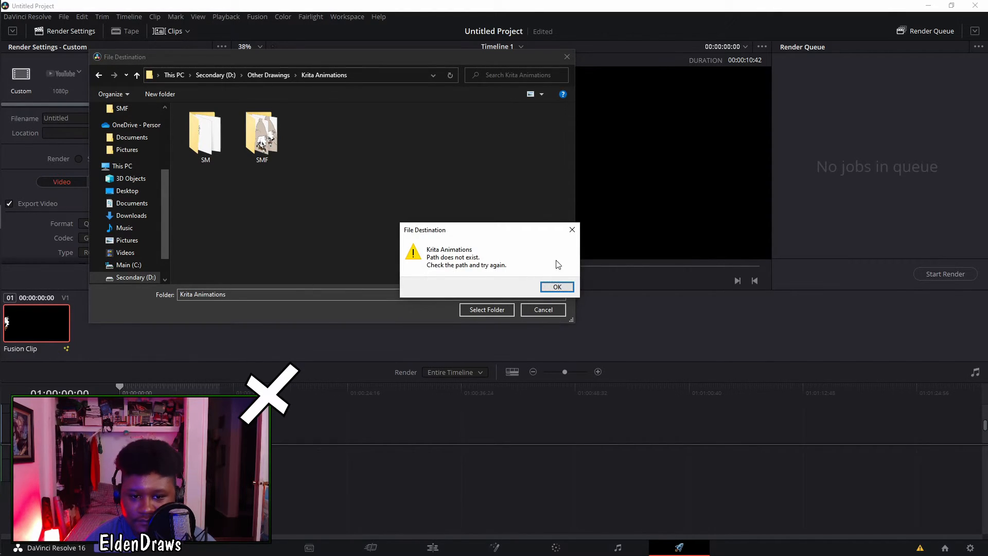
pyautogui.click(556, 286)
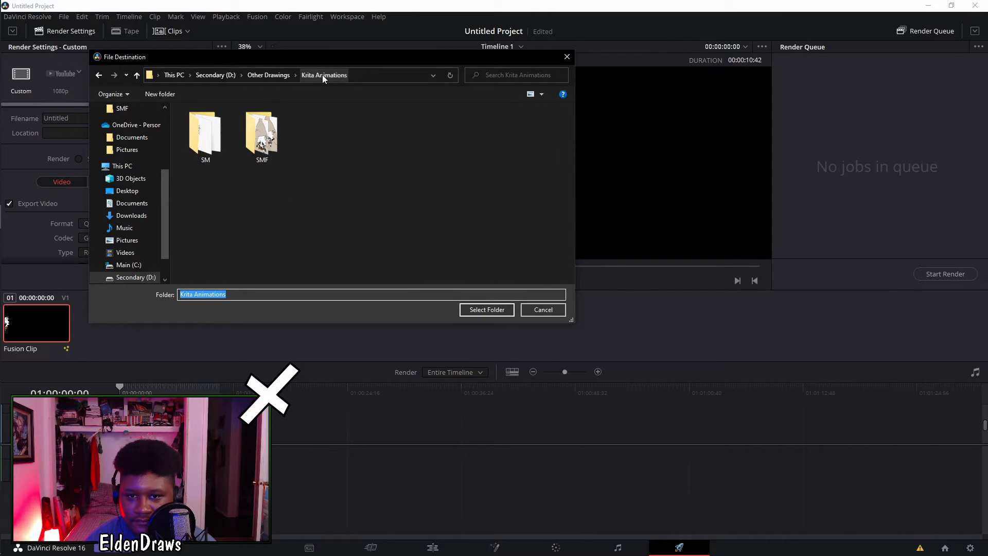
pyautogui.click(486, 310)
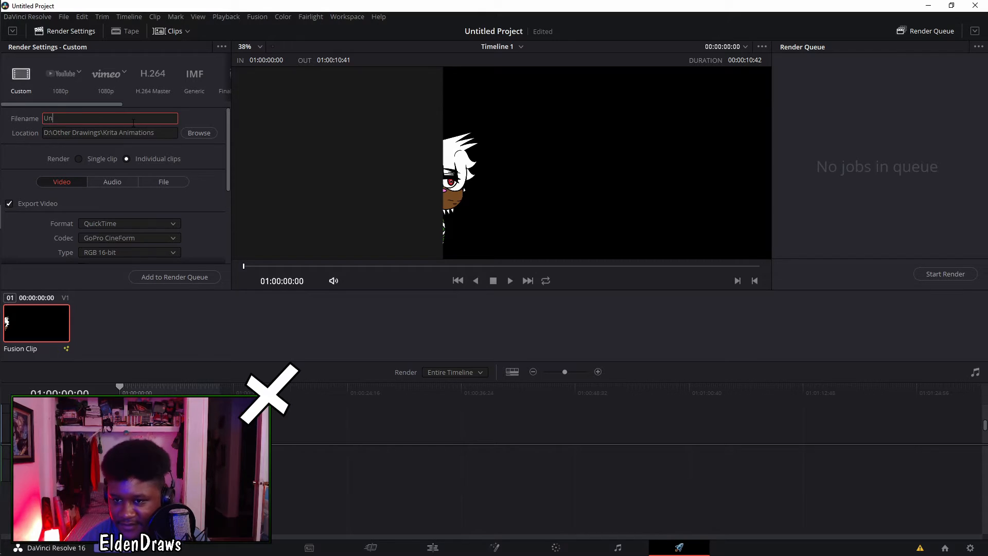
# - Name the render 'chibi test' and add it to the render queue as Job 1
pyautogui.write('chibi zeoh')
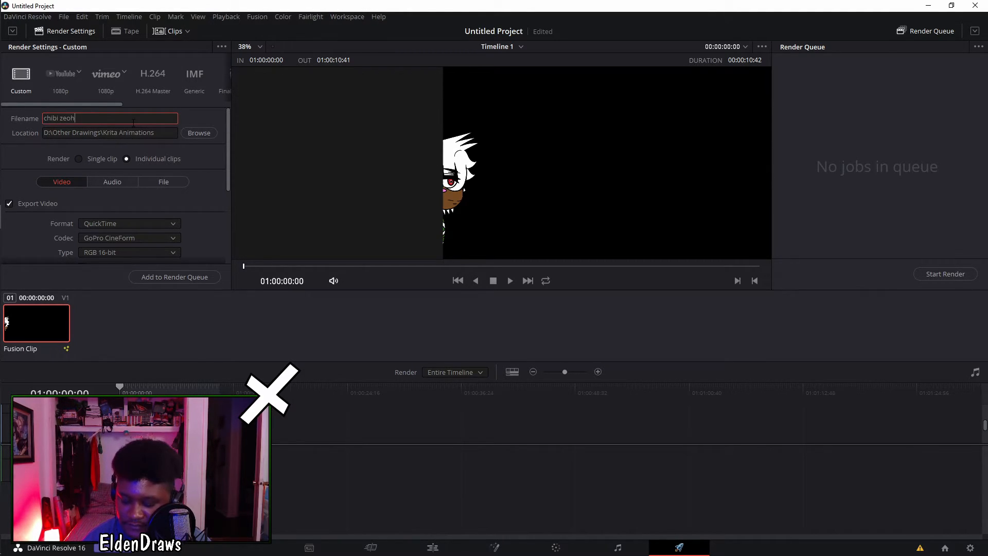
pyautogui.press('Backspace')
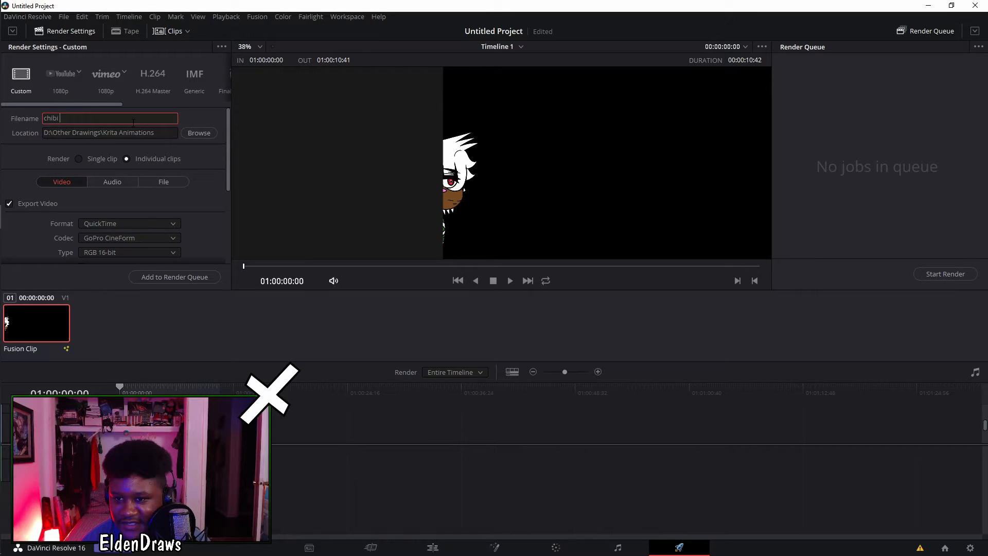
pyautogui.write('test')
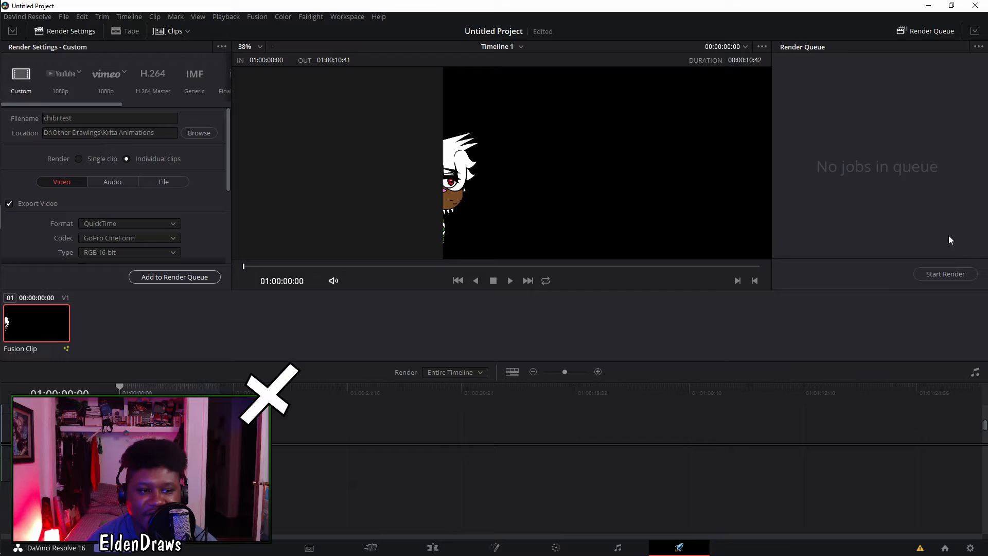
pyautogui.click(174, 277)
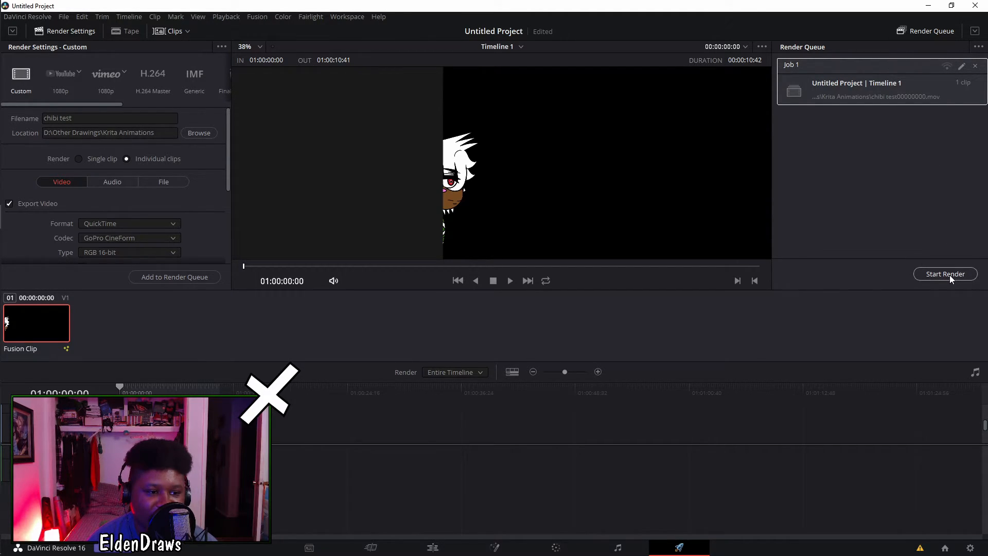
# - Start rendering Job 1 from the Render Queue and let it finish
pyautogui.click(945, 274)
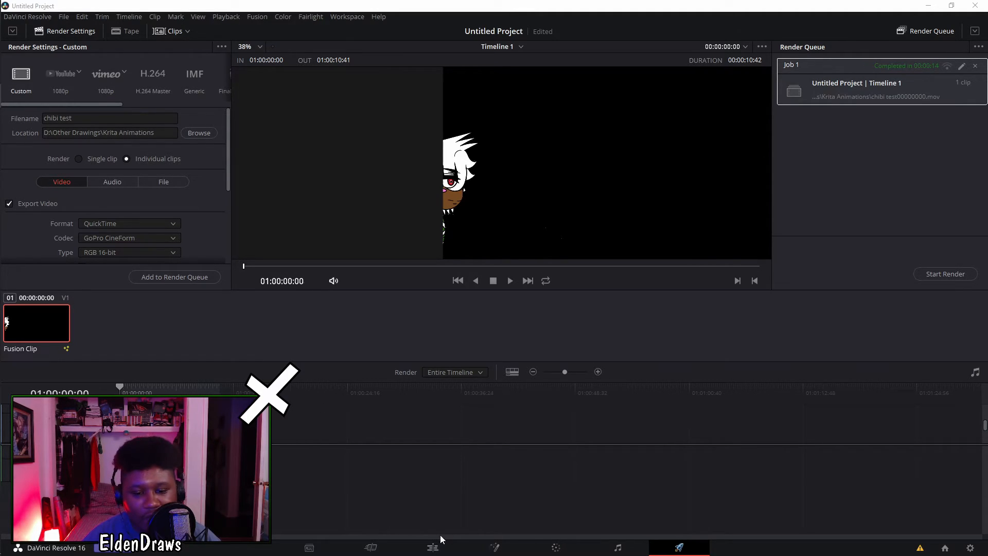
# - Switch to the Edit page to work on the timeline
pyautogui.click(432, 547)
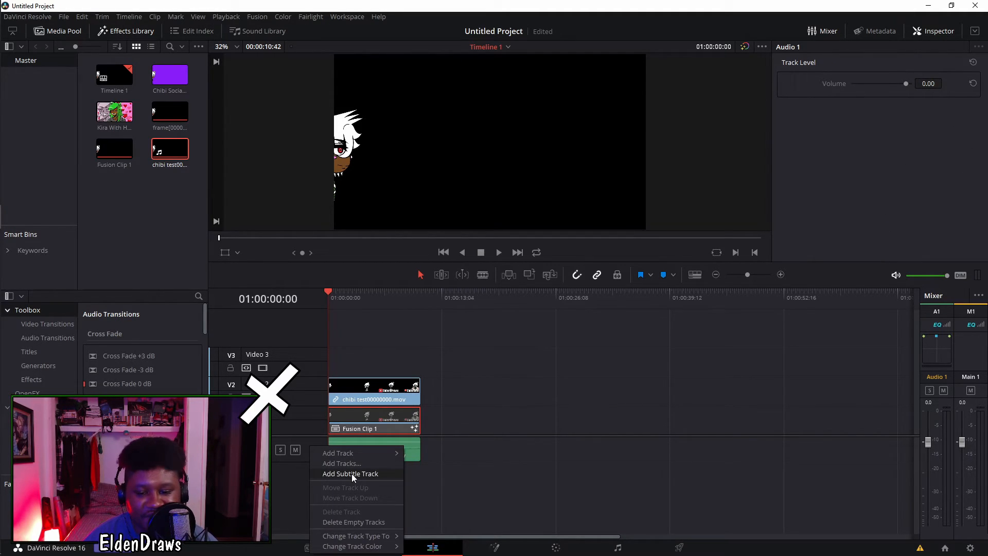
pyautogui.moveTo(361, 521)
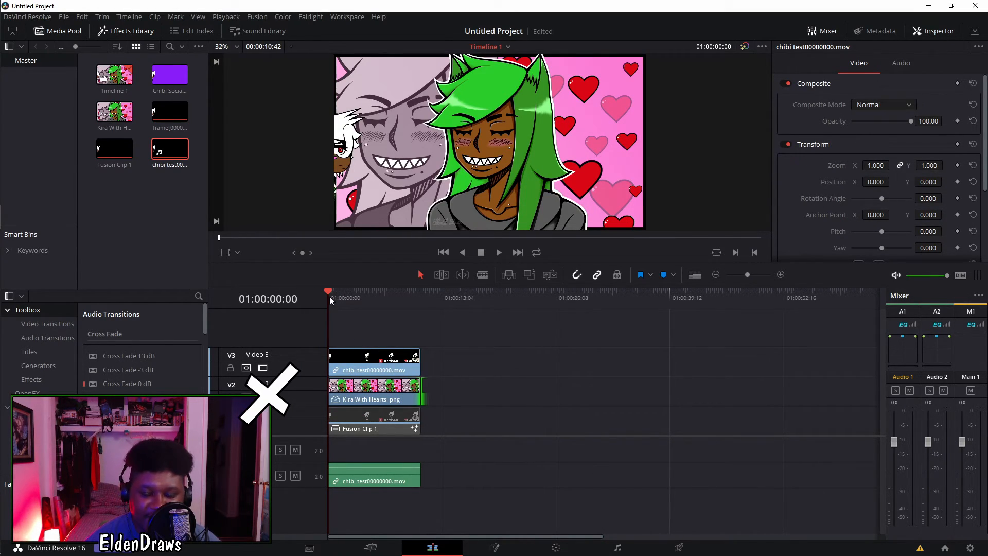
# - Play the chibi test animation over Kira With Hearts, then stop playback
pyautogui.click(498, 252)
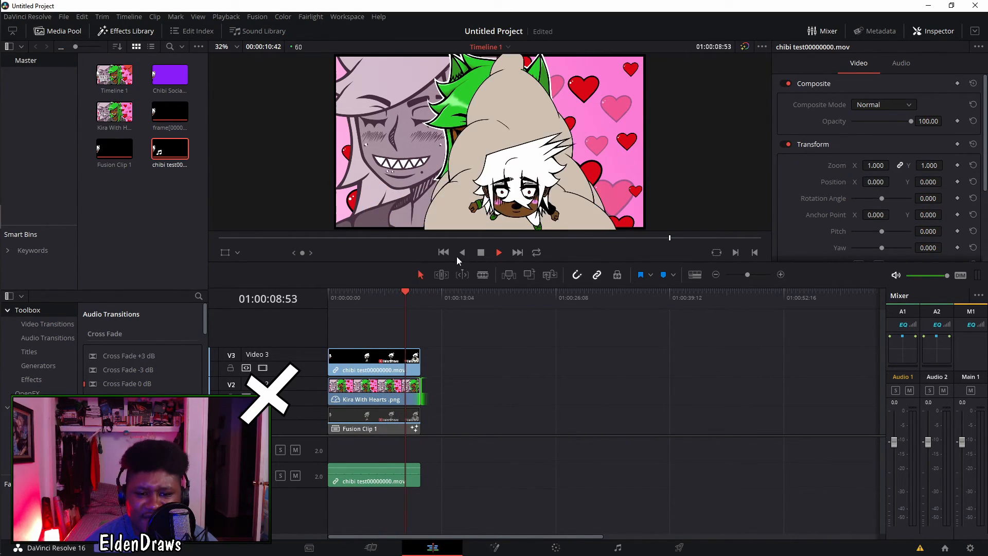
pyautogui.click(499, 252)
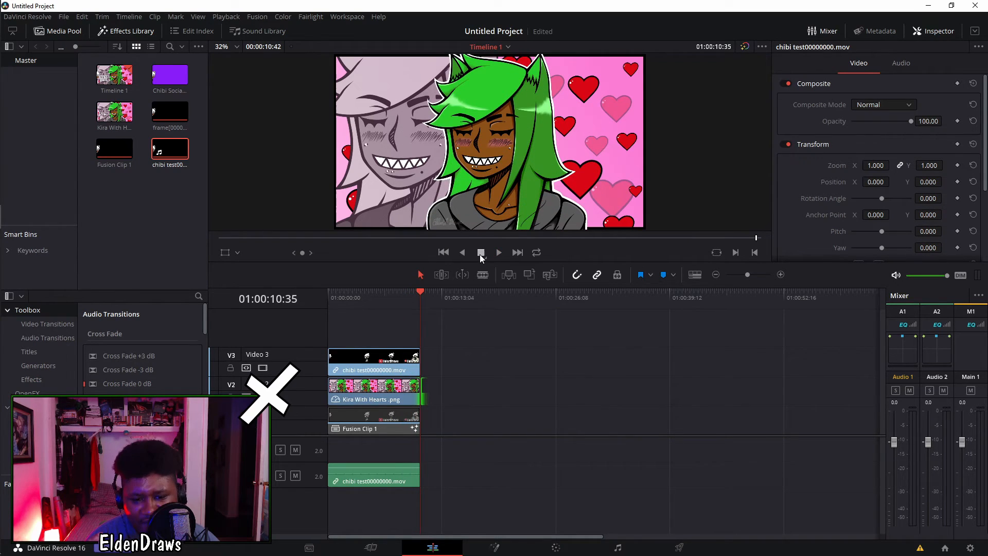